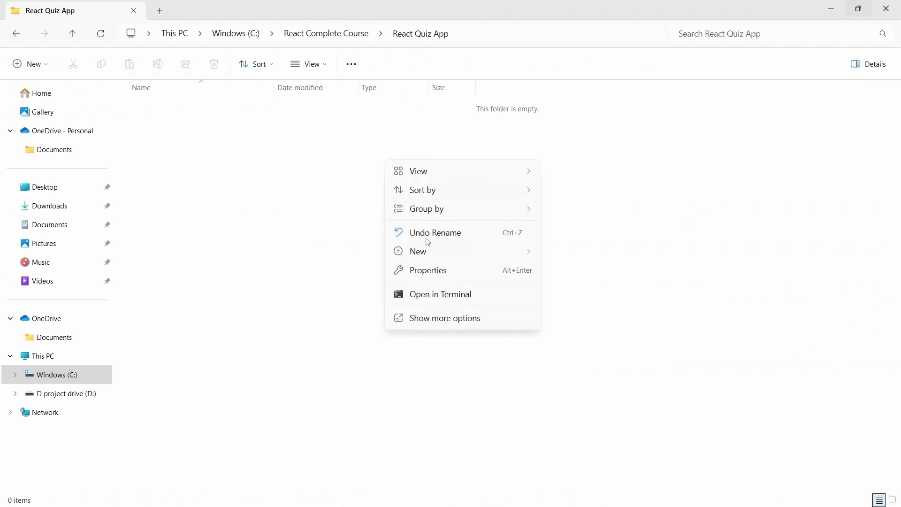
{"action": "mouse_move", "coordinate": [456, 318]}
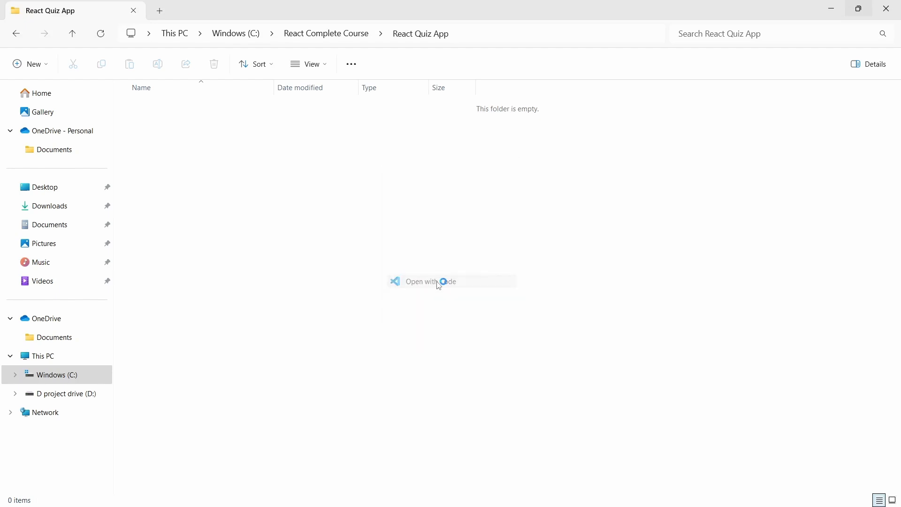
- Open the empty React Quiz App folder in VS Code and close the Welcome tab
{"action": "left_click", "coordinate": [429, 281]}
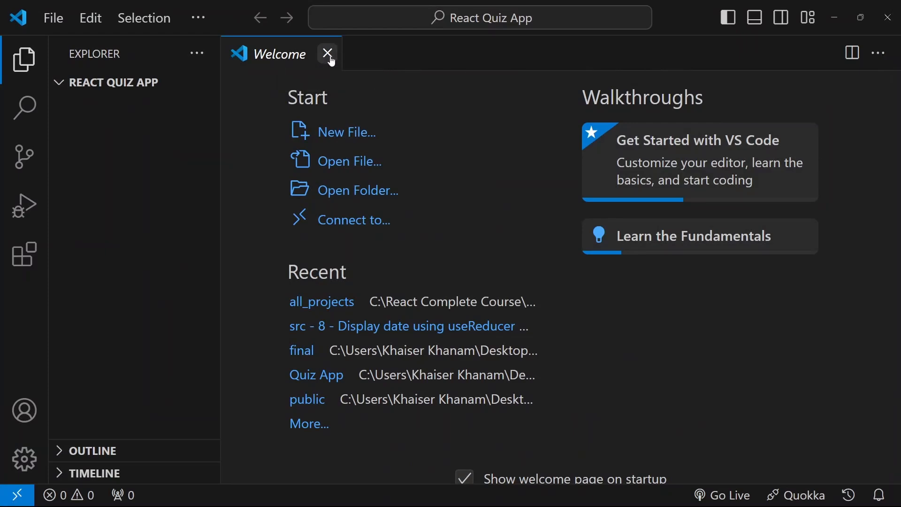
{"action": "left_click", "coordinate": [327, 53]}
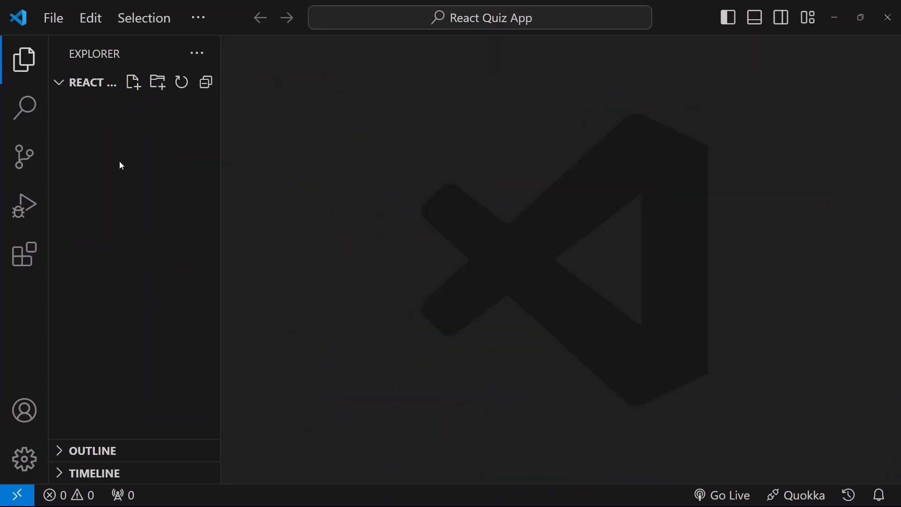
{"action": "mouse_move", "coordinate": [90, 82]}
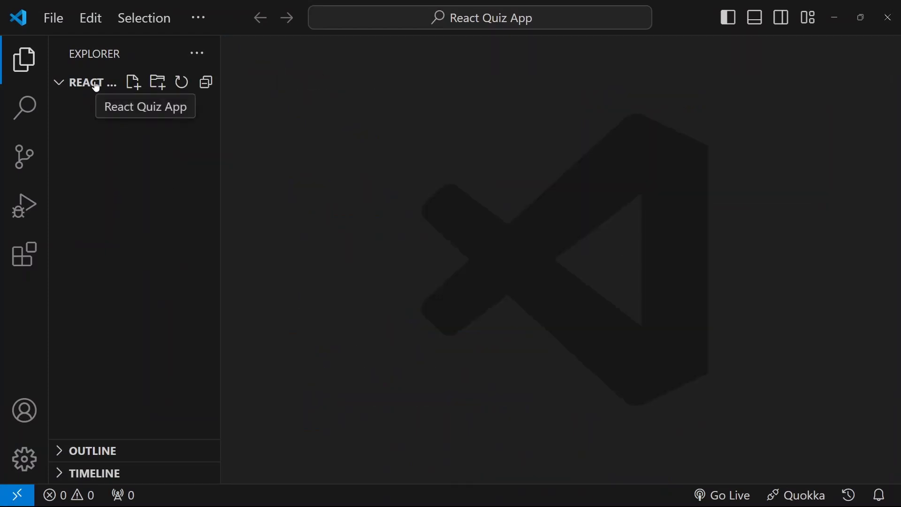
{"action": "mouse_move", "coordinate": [380, 188]}
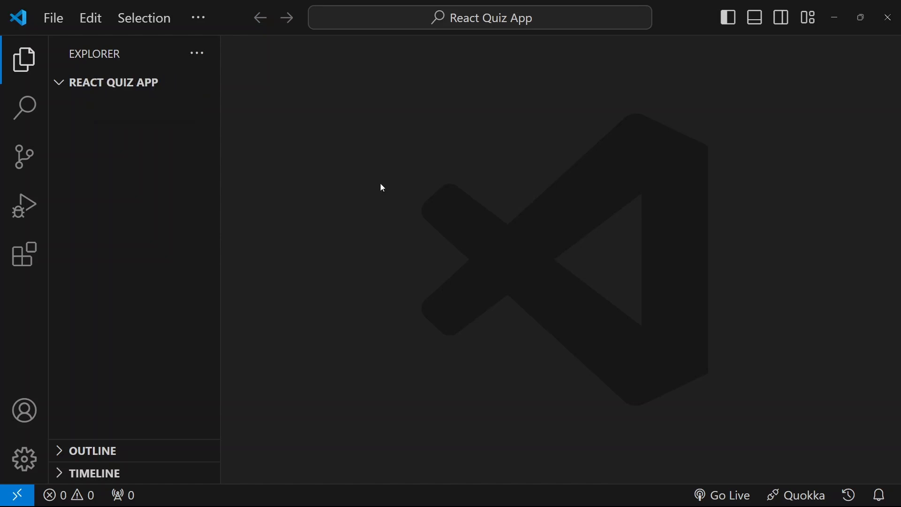
{"action": "mouse_move", "coordinate": [603, 304]}
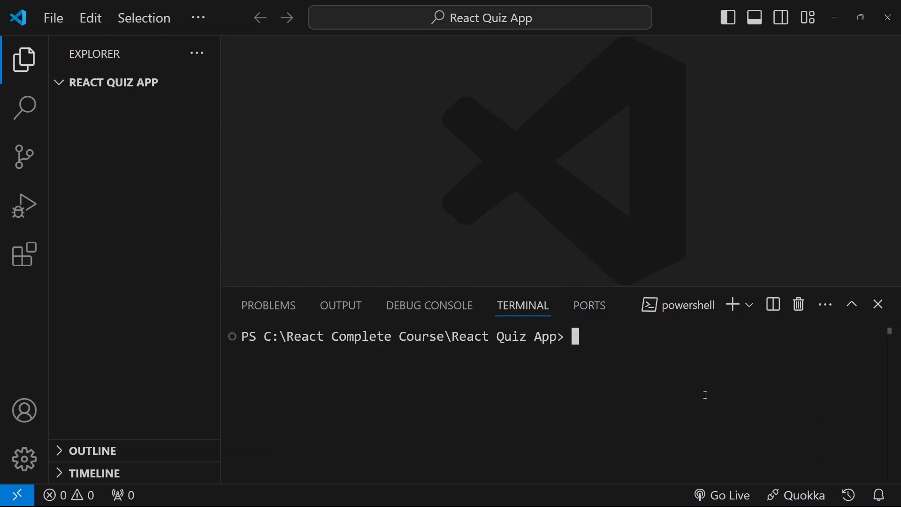
- Run npx create-react-app reactquiz in the terminal and expand the new reactquiz folder
{"action": "type", "text": "npx"}
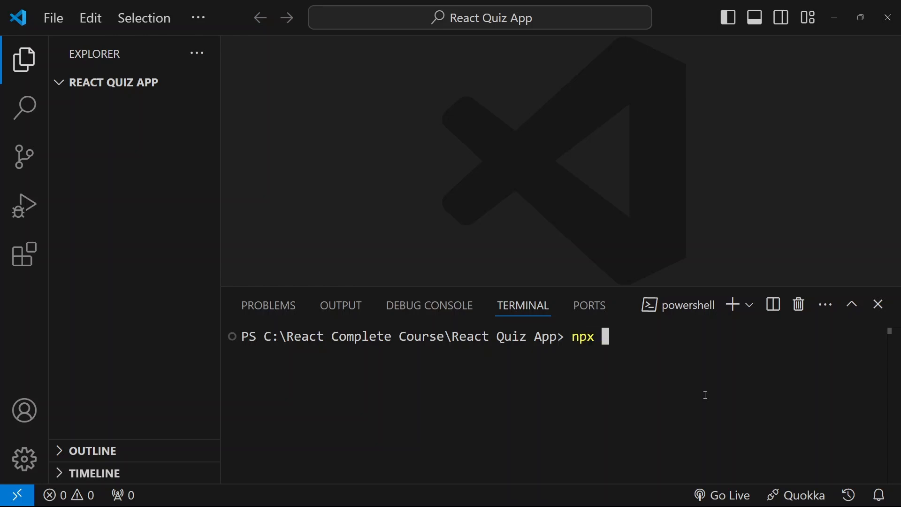
{"action": "type", "text": "create-"}
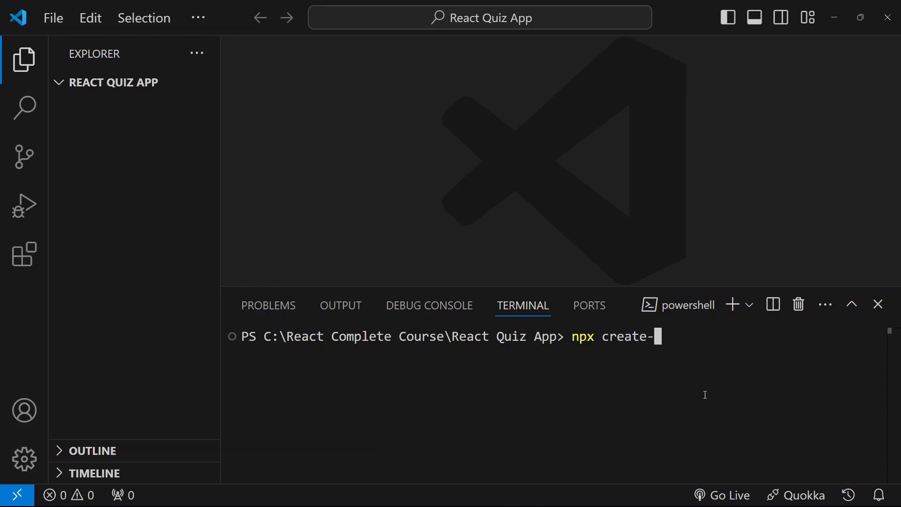
{"action": "type", "text": "react-app"}
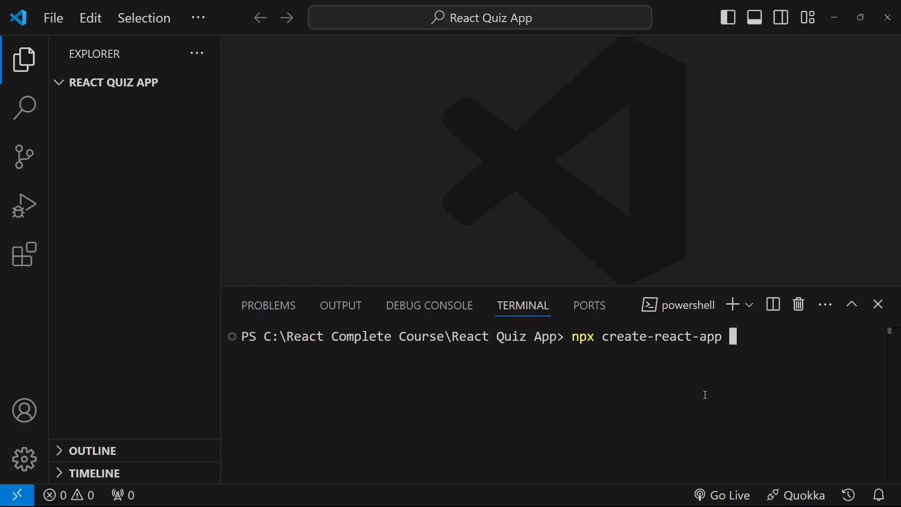
{"action": "type", "text": "reactq"}
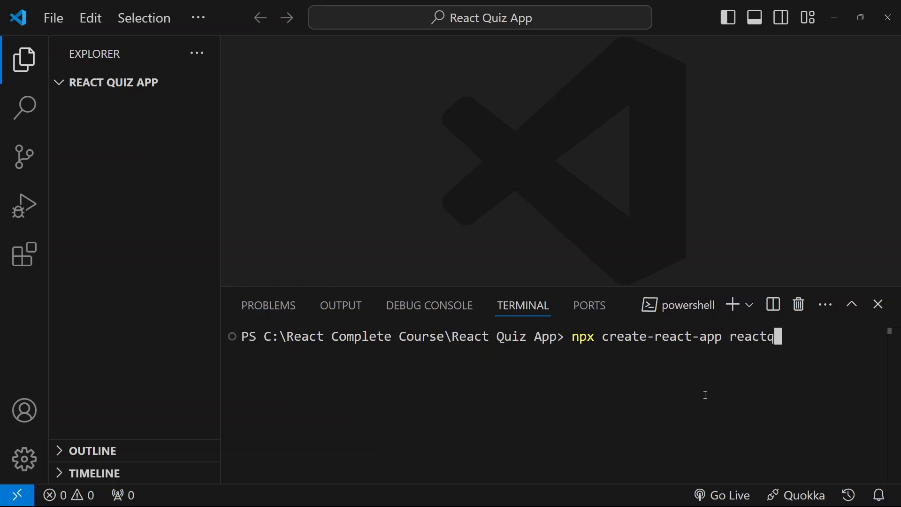
{"action": "type", "text": "uiz"}
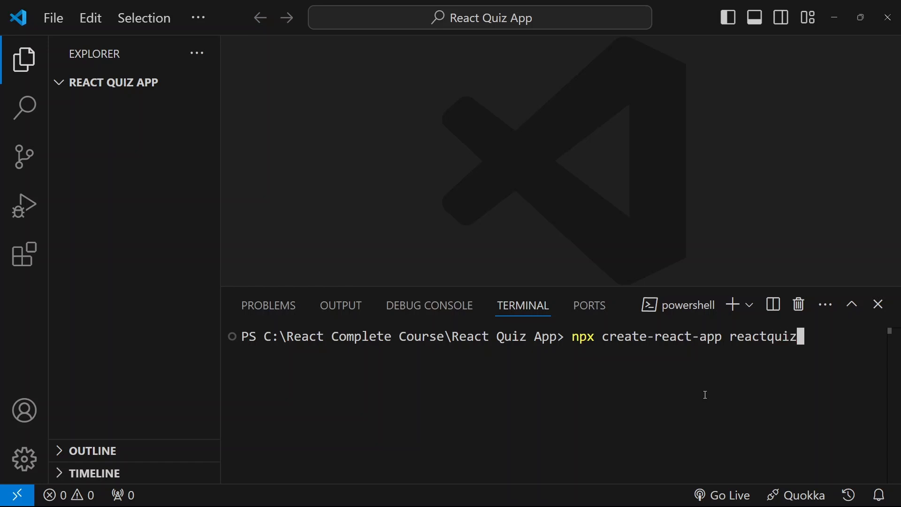
{"action": "key", "text": "Return"}
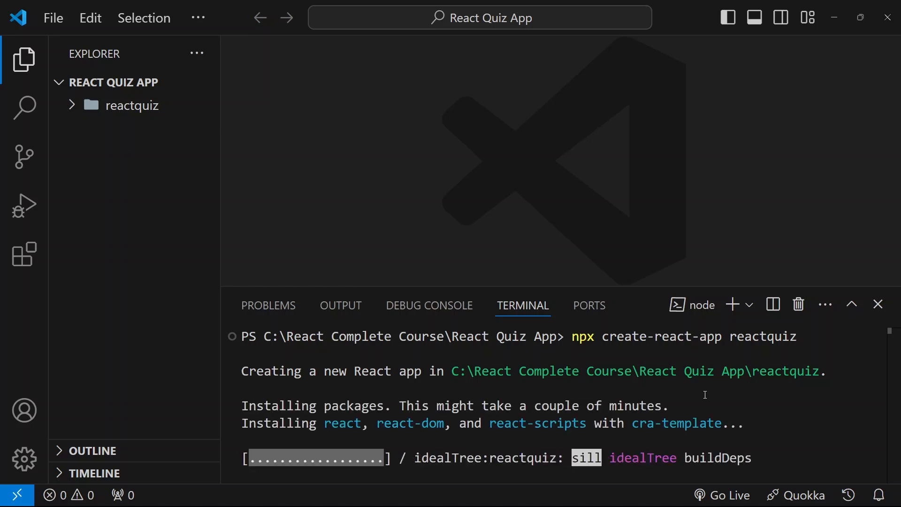
{"action": "mouse_move", "coordinate": [138, 105]}
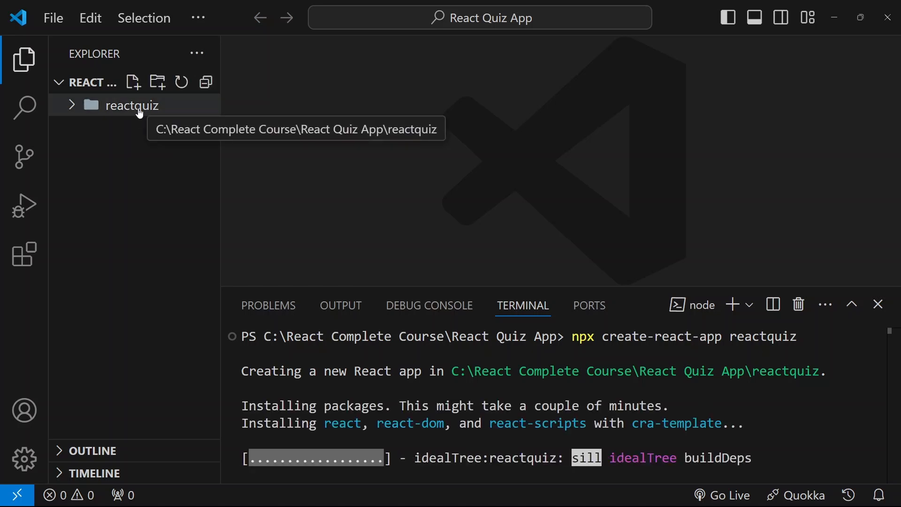
{"action": "left_click", "coordinate": [133, 105]}
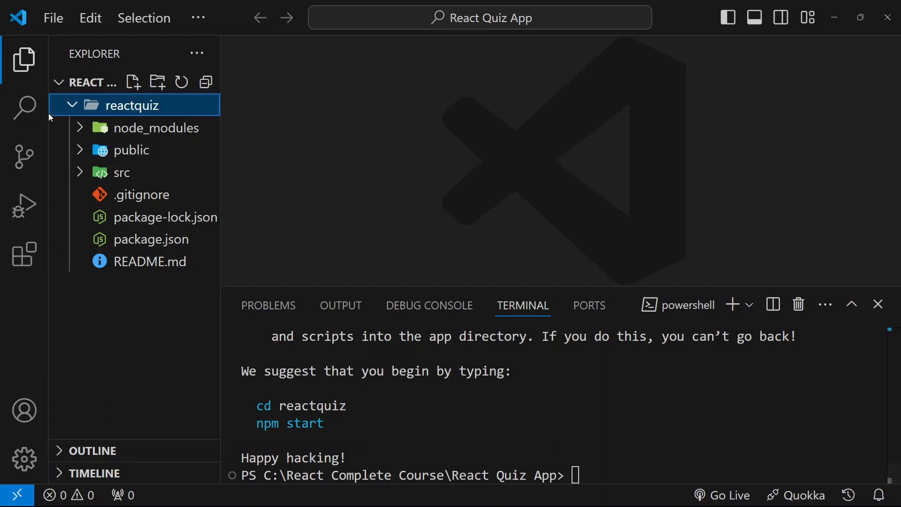
{"action": "mouse_move", "coordinate": [325, 354]}
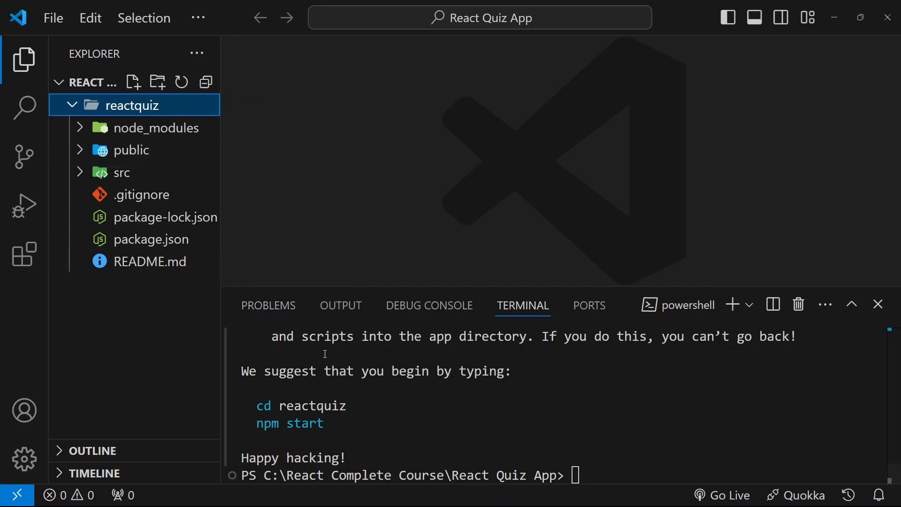
{"action": "mouse_move", "coordinate": [340, 212]}
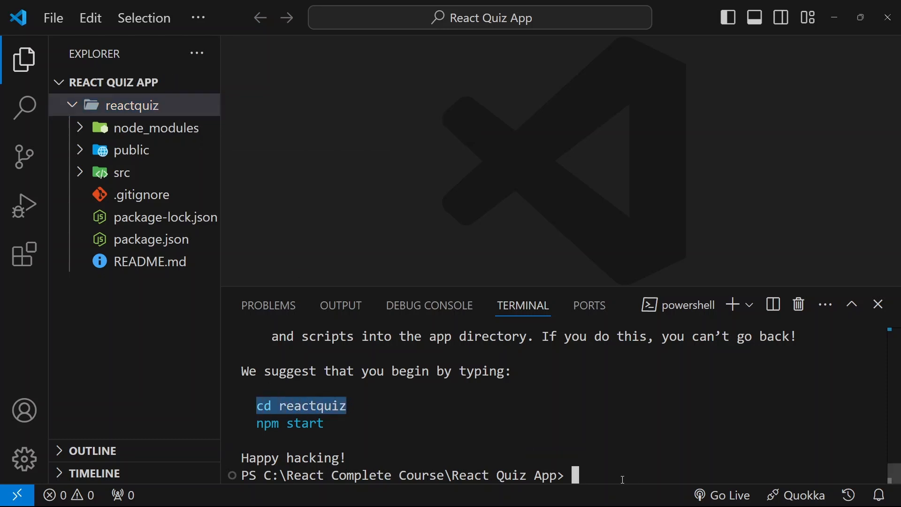
- Change into reactquiz and start the dev server with npm start
{"action": "type", "text": "cd"}
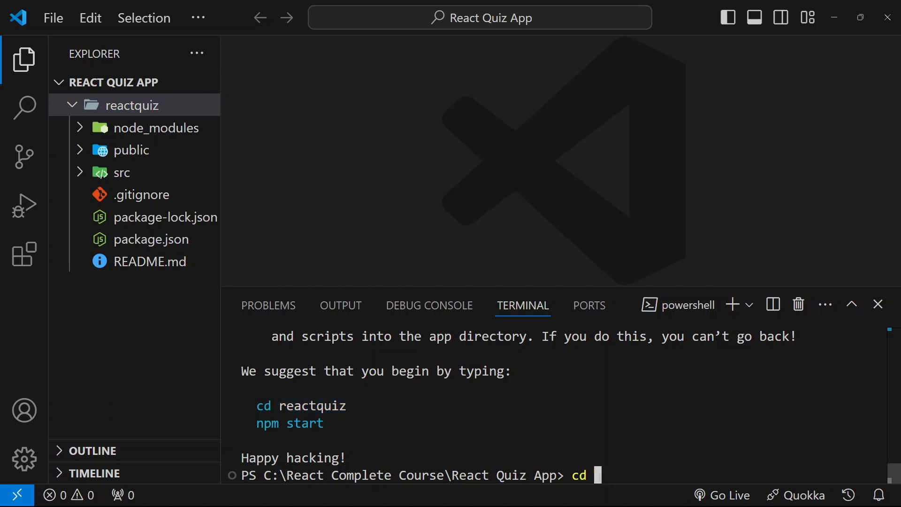
{"action": "type", "text": "react"}
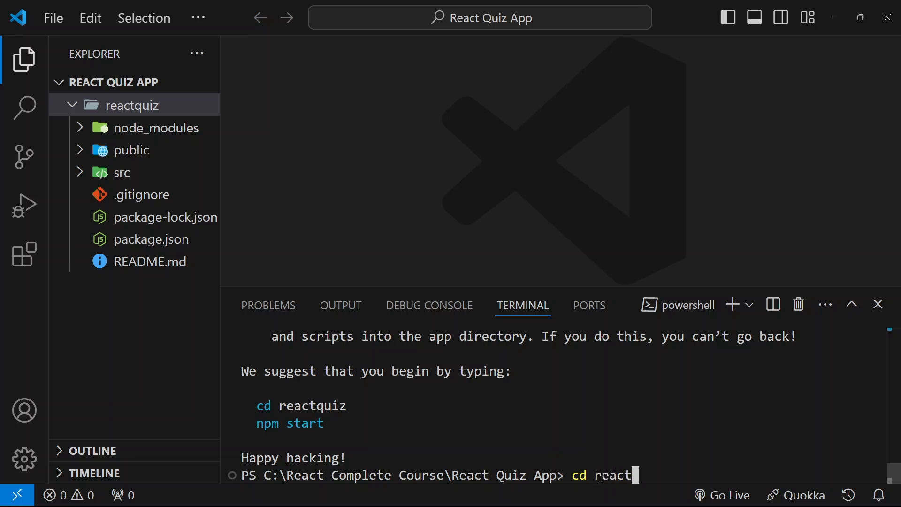
{"action": "type", "text": "quiz"}
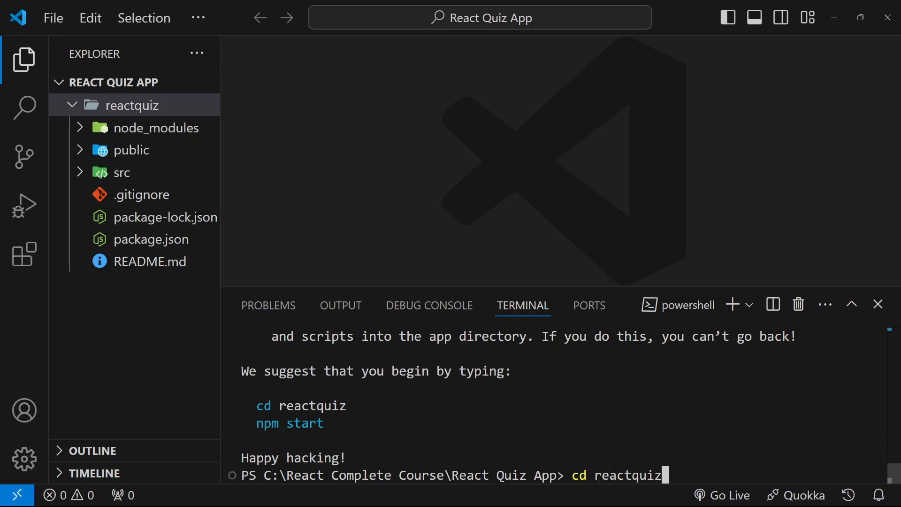
{"action": "key", "text": "Return"}
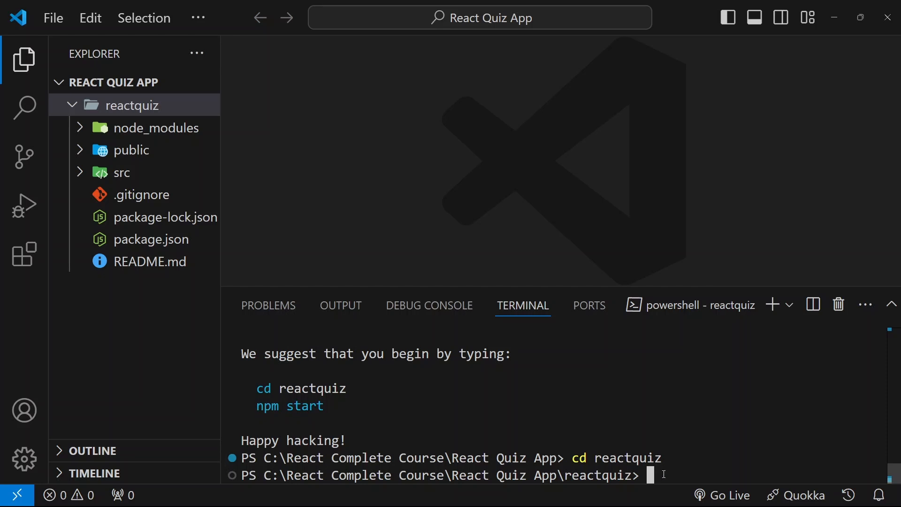
{"action": "type", "text": "npm start"}
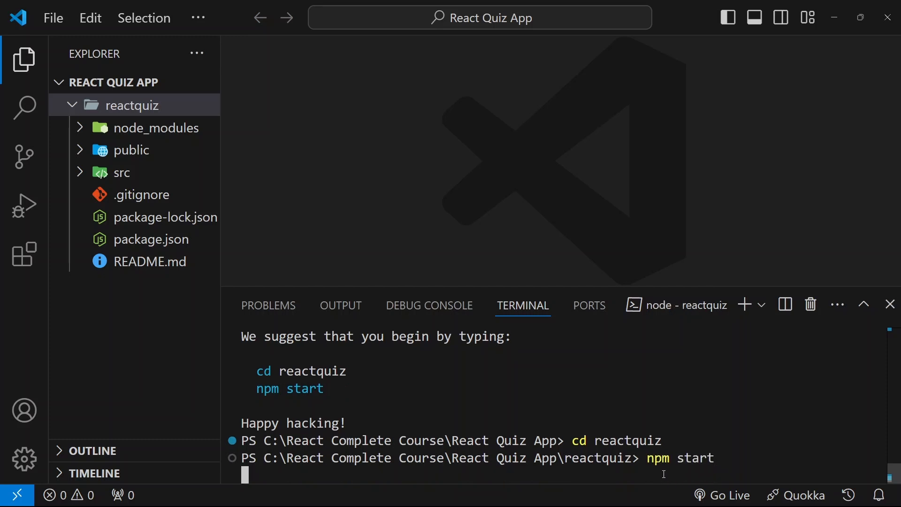
{"action": "key", "text": "Return"}
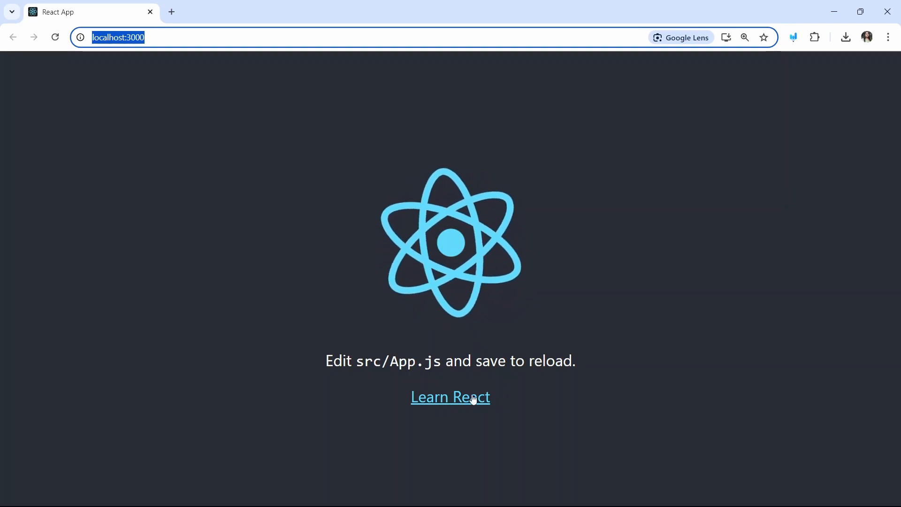
{"action": "mouse_move", "coordinate": [450, 396]}
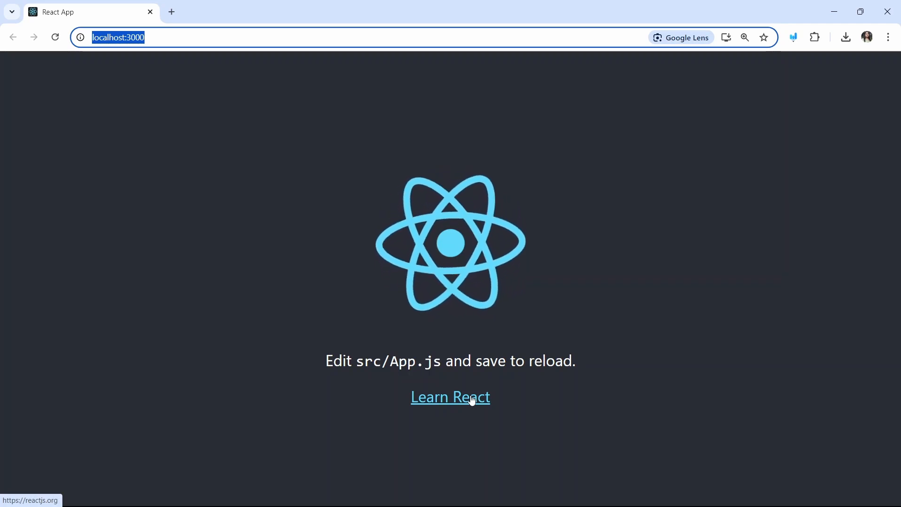
- Follow the starter page's Learn React link to react.dev and scroll through it
{"action": "left_click", "coordinate": [450, 397]}
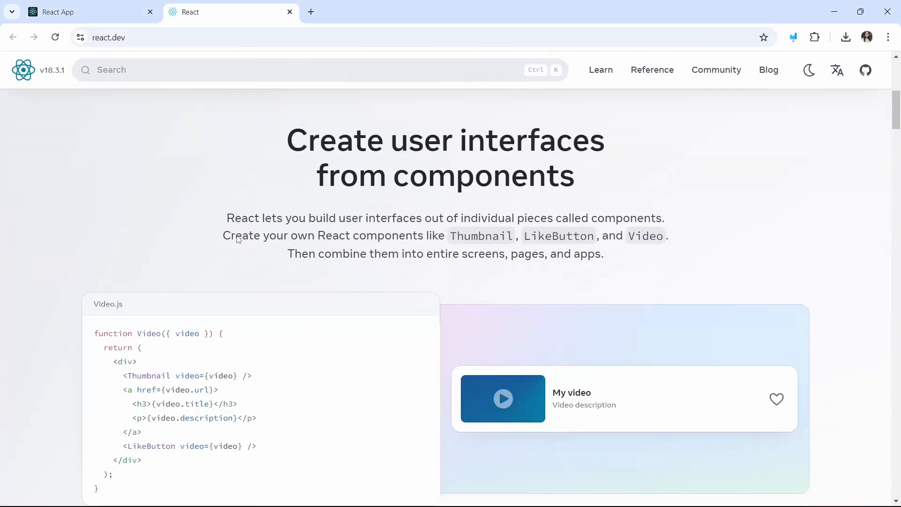
{"action": "scroll", "scroll_direction": "down", "scroll_amount": 3}
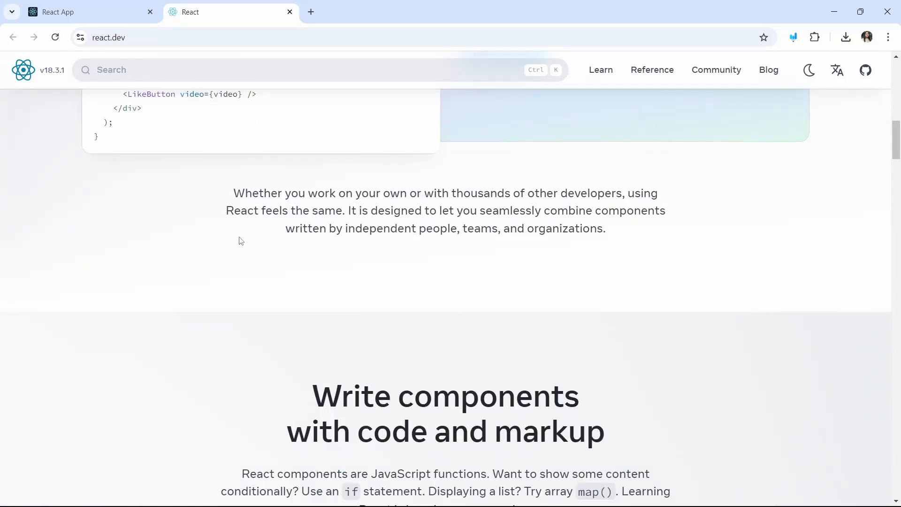
{"action": "mouse_move", "coordinate": [288, 21]}
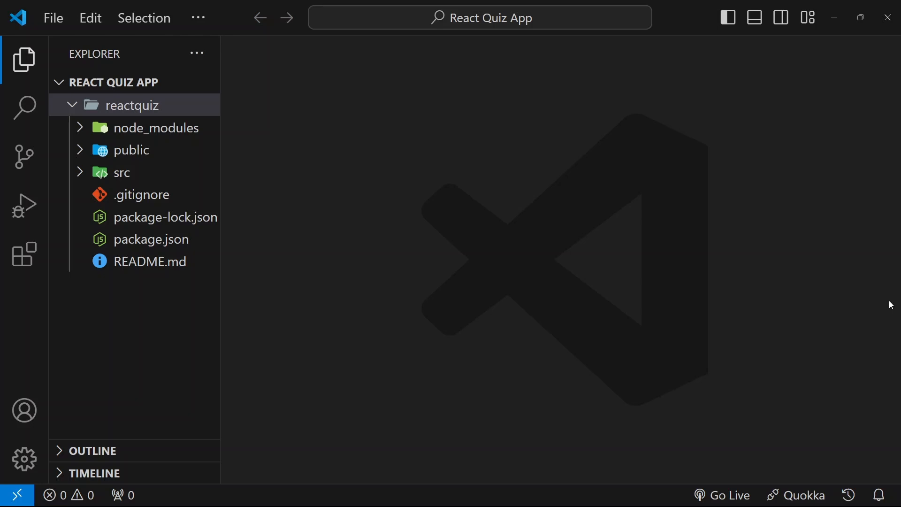
{"action": "mouse_move", "coordinate": [131, 151]}
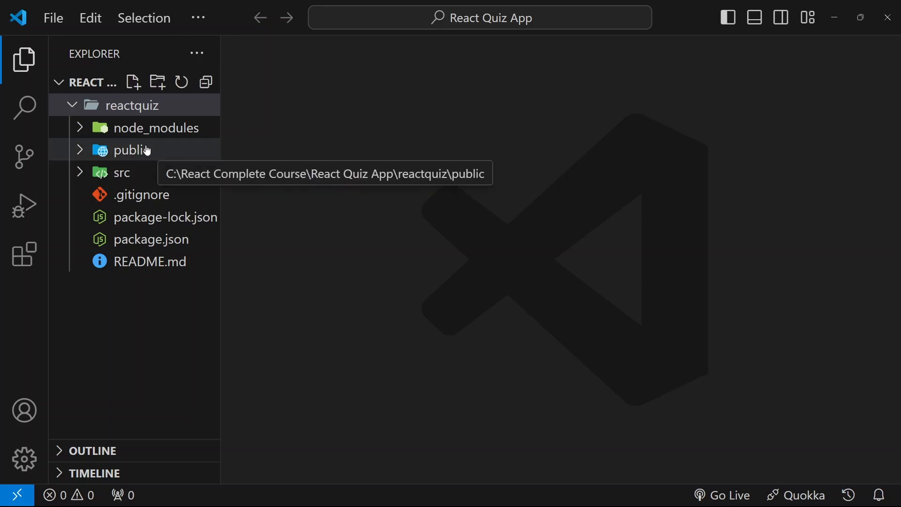
- Delete favicon.ico, logo192.png, logo512.png, manifest.json and robots.txt from public, leaving index.html
{"action": "left_click", "coordinate": [132, 149]}
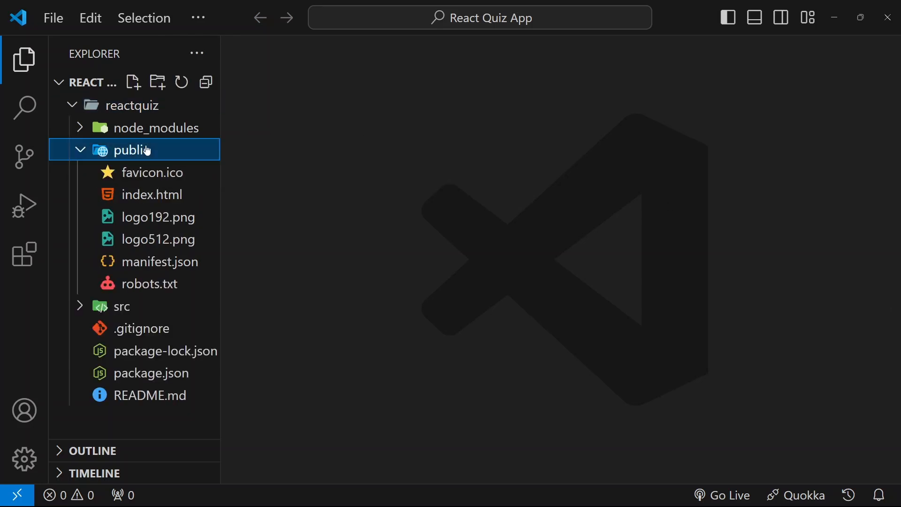
{"action": "mouse_move", "coordinate": [152, 194]}
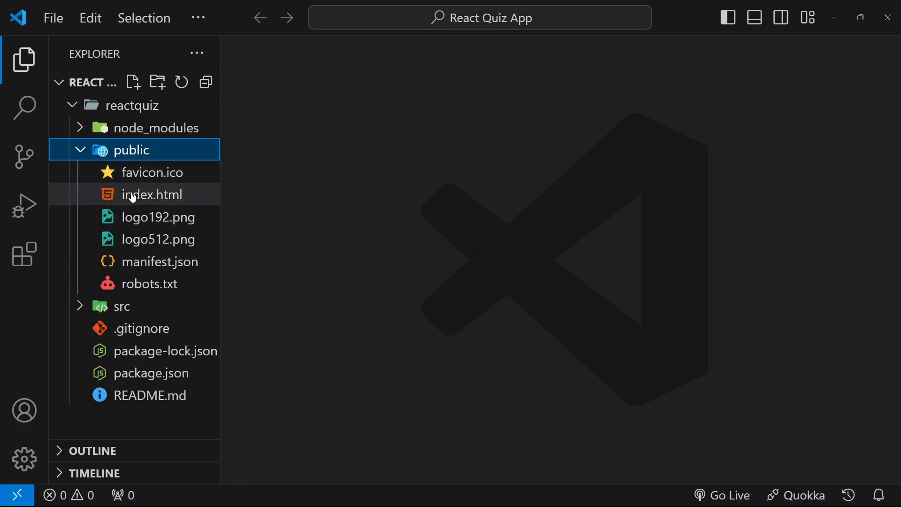
{"action": "mouse_move", "coordinate": [152, 194]}
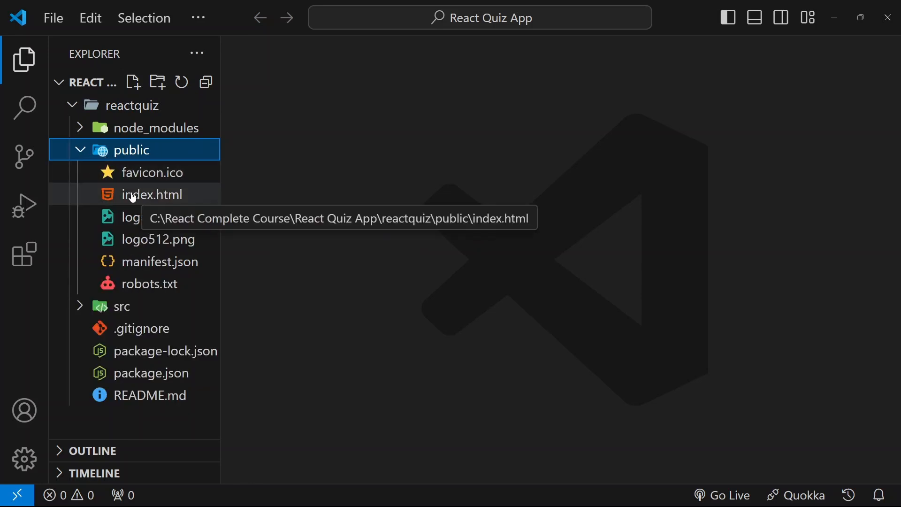
{"action": "mouse_move", "coordinate": [152, 172]}
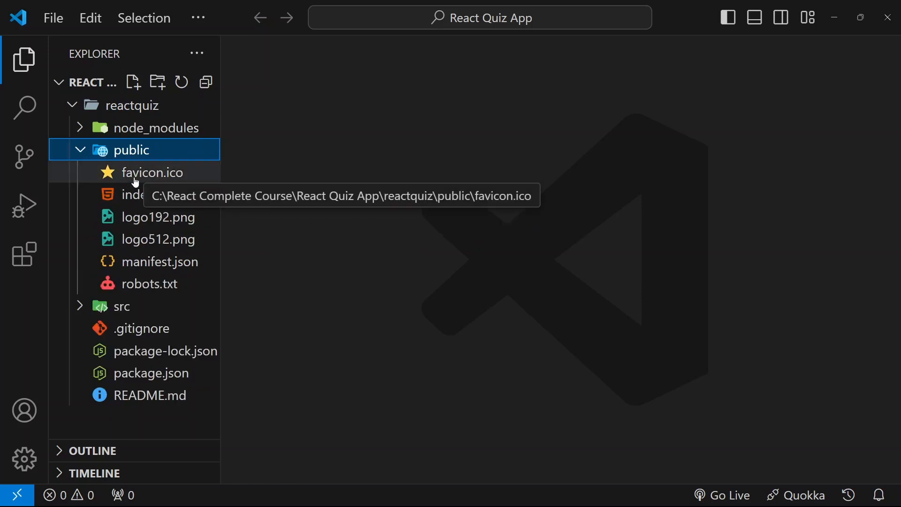
{"action": "mouse_move", "coordinate": [137, 177]}
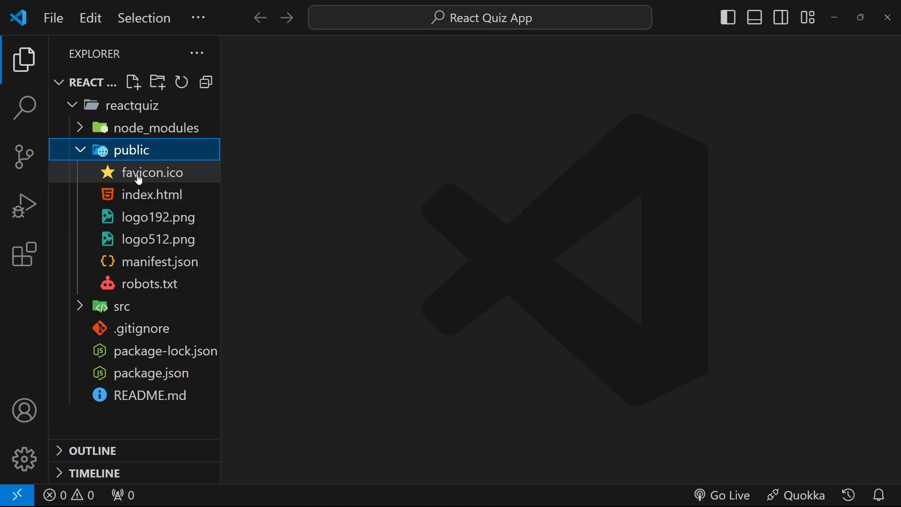
{"action": "left_click", "coordinate": [152, 173]}
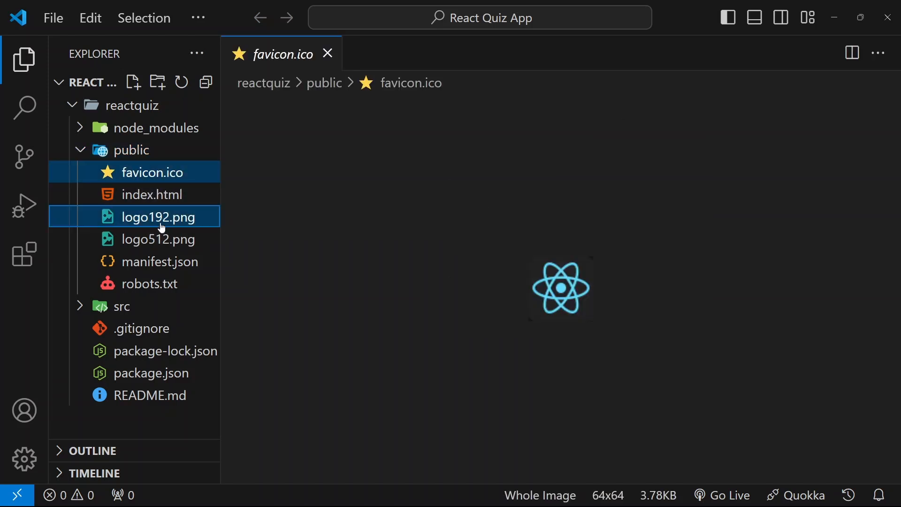
{"action": "left_click", "coordinate": [162, 262]}
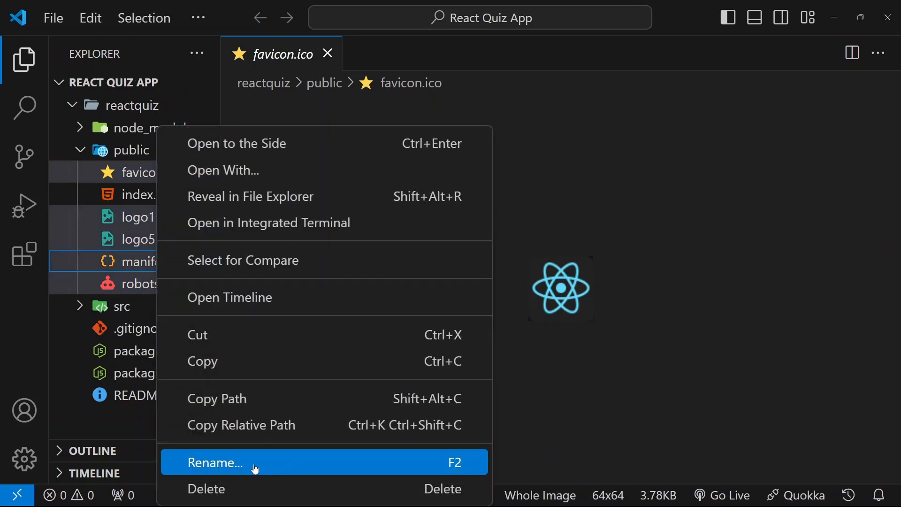
{"action": "left_click", "coordinate": [448, 305]}
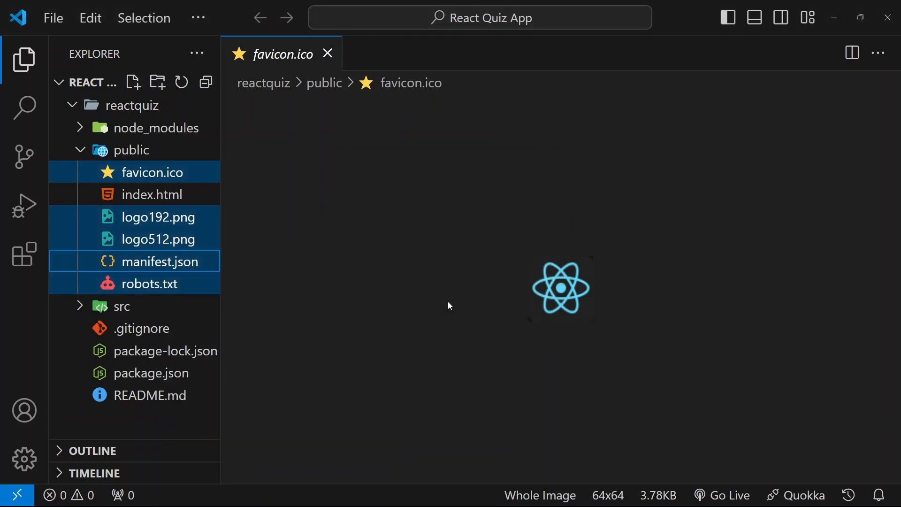
{"action": "left_click", "coordinate": [327, 54]}
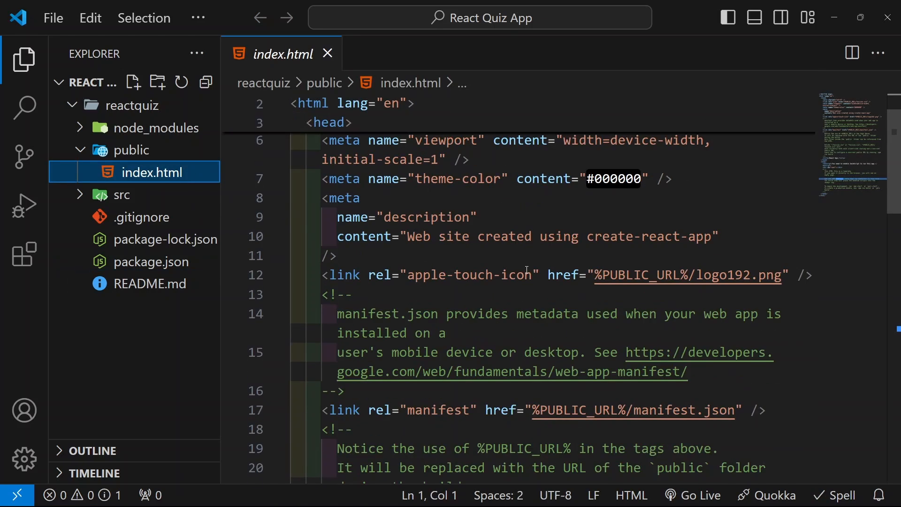
- Replace the index.html title with 'The React Quiz Room' and close the file
{"action": "scroll", "scroll_direction": "down", "scroll_amount": 3}
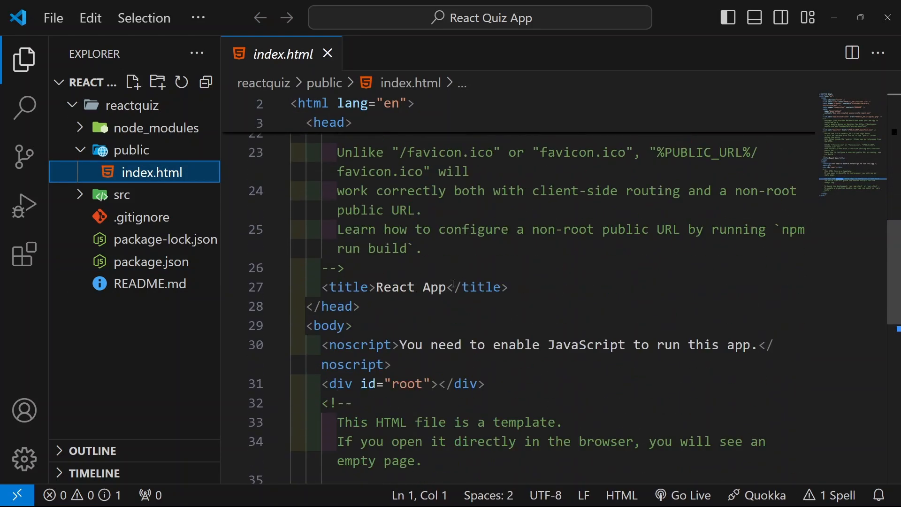
{"action": "double_click", "coordinate": [396, 287]}
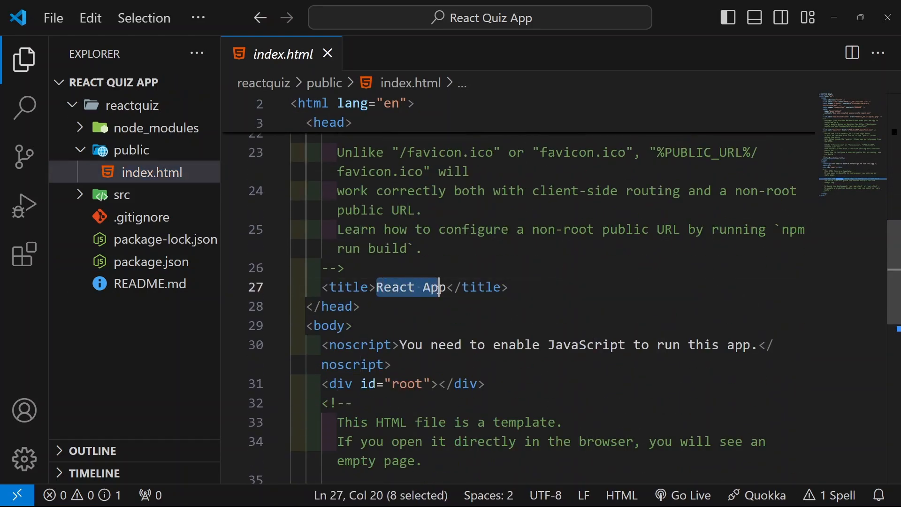
{"action": "type", "text": "The"}
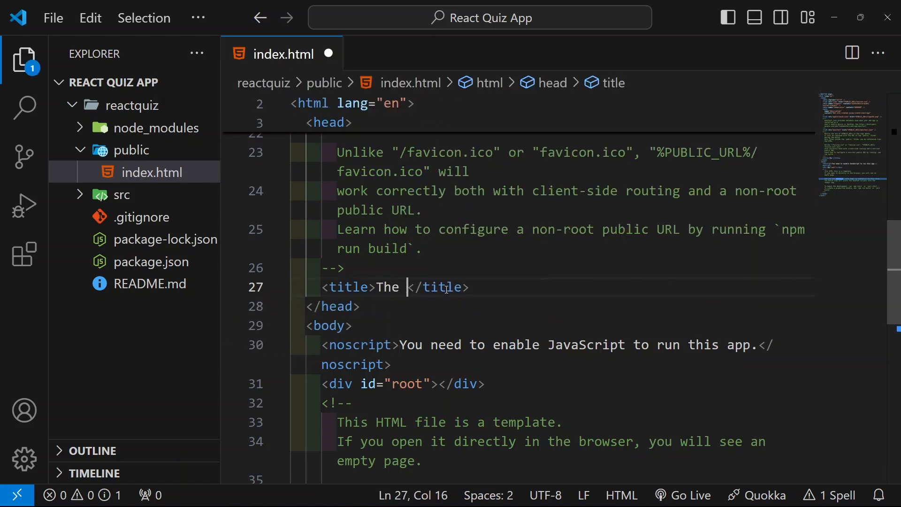
{"action": "type", "text": "React Quiz"}
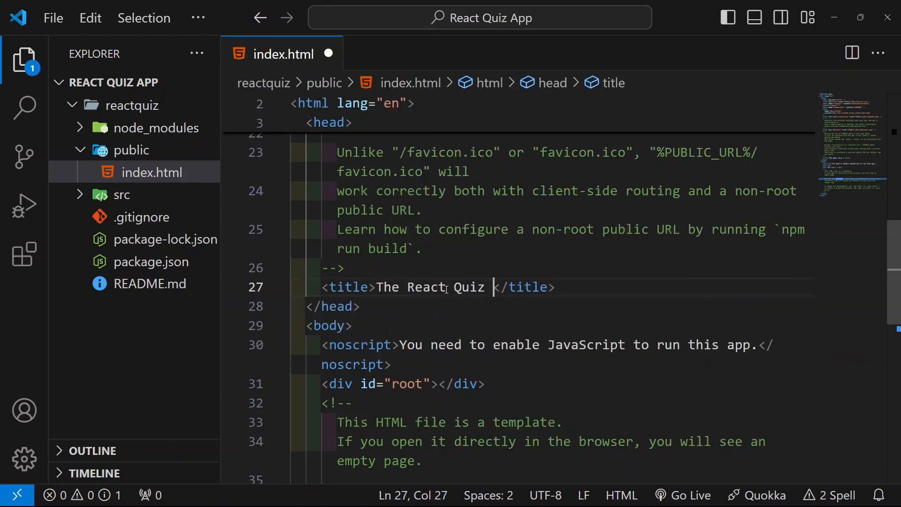
{"action": "type", "text": "Room"}
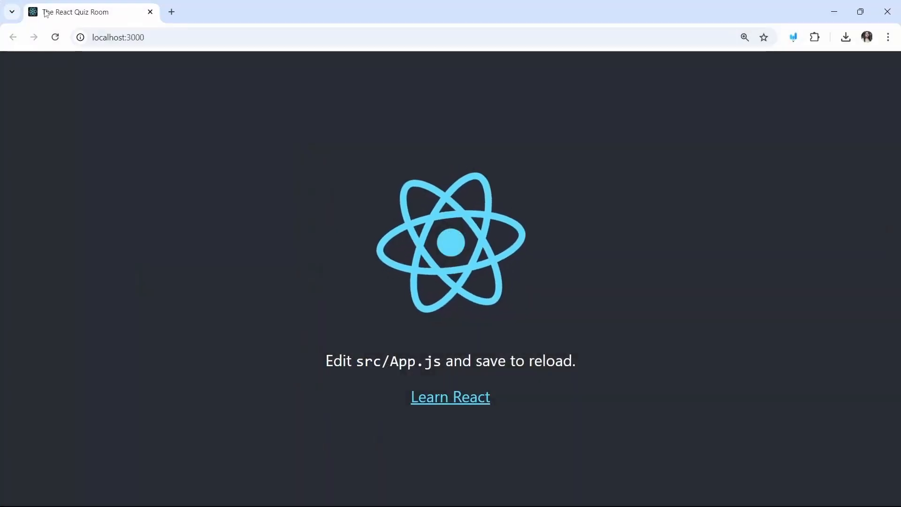
{"action": "mouse_move", "coordinate": [75, 12]}
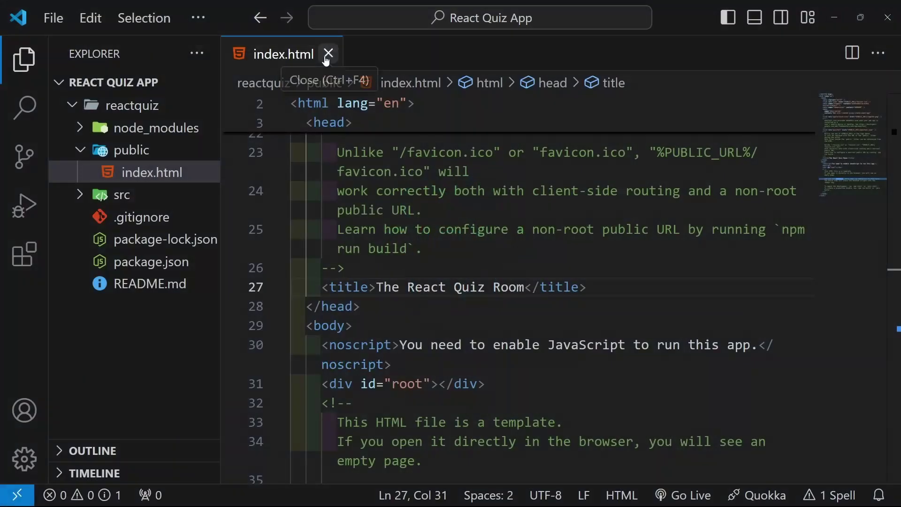
{"action": "left_click", "coordinate": [328, 54]}
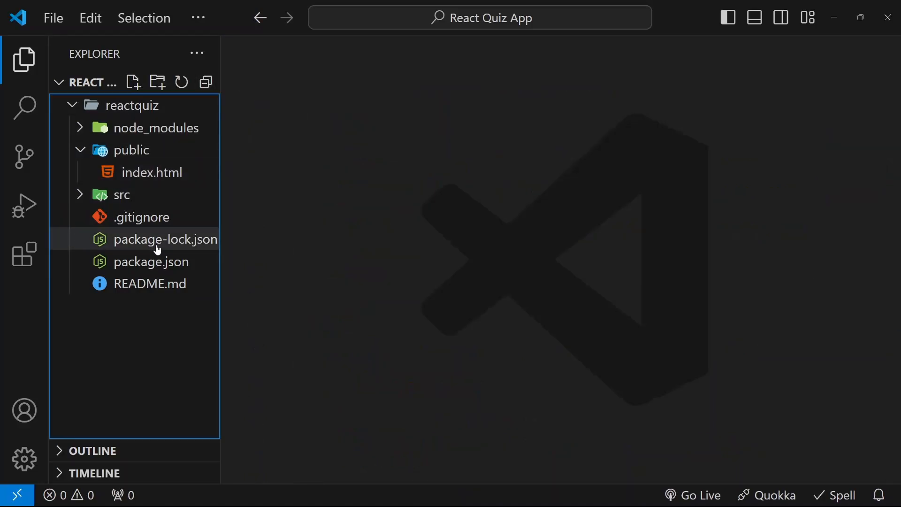
- Move .gitignore and package-lock.json to the Recycle Bin, glance at package.json and close it
{"action": "left_click", "coordinate": [152, 217]}
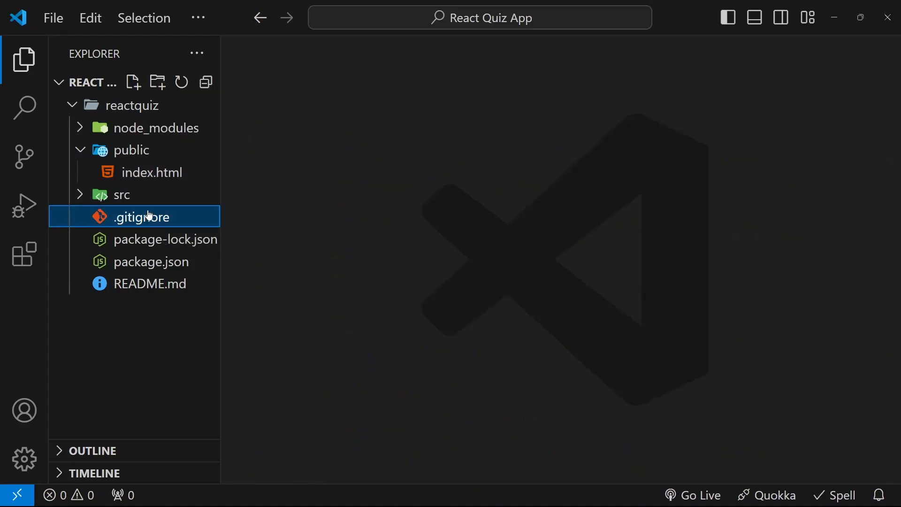
{"action": "left_click", "coordinate": [168, 239]}
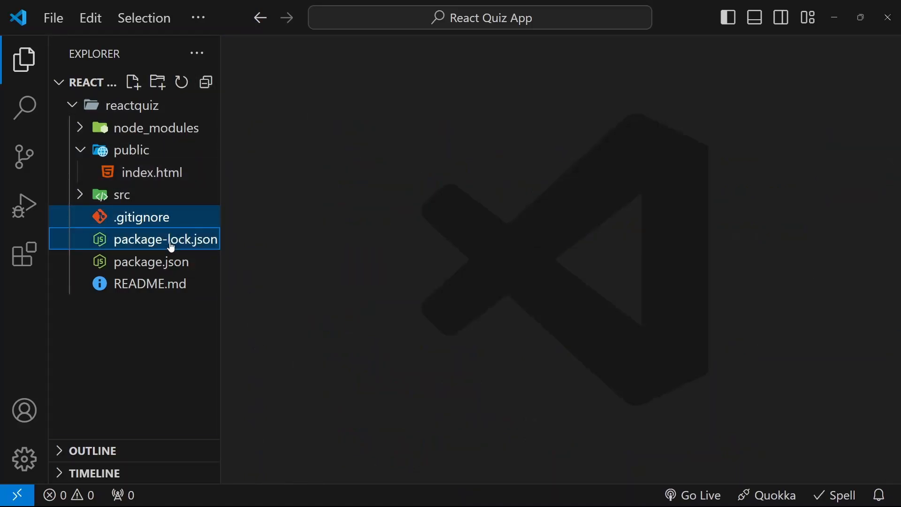
{"action": "right_click", "coordinate": [167, 239]}
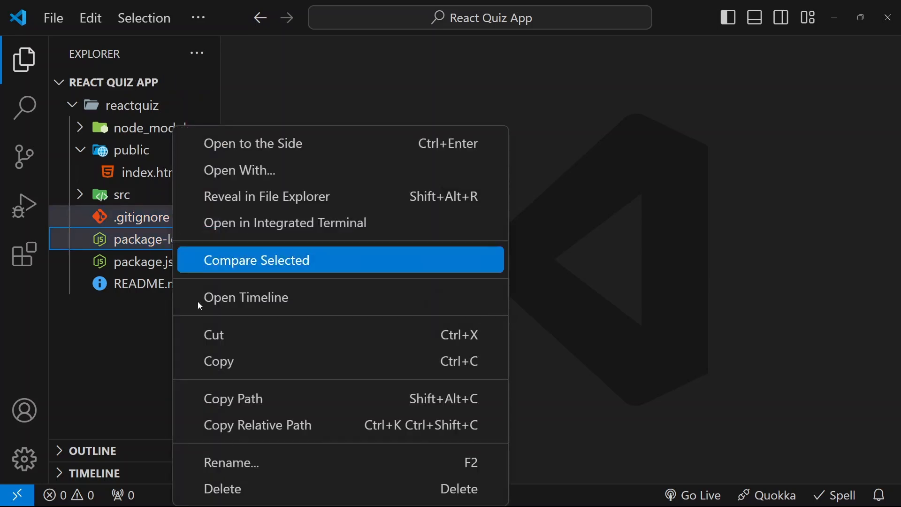
{"action": "left_click", "coordinate": [222, 488]}
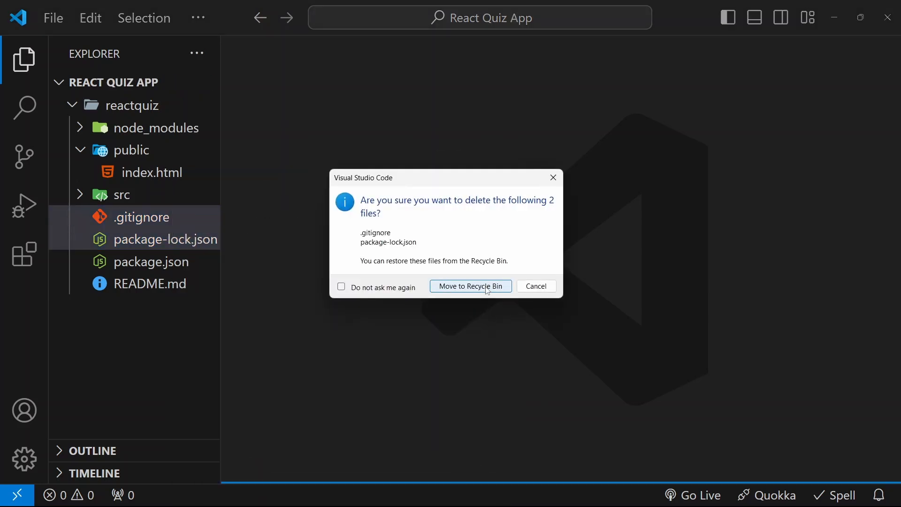
{"action": "left_click", "coordinate": [470, 287]}
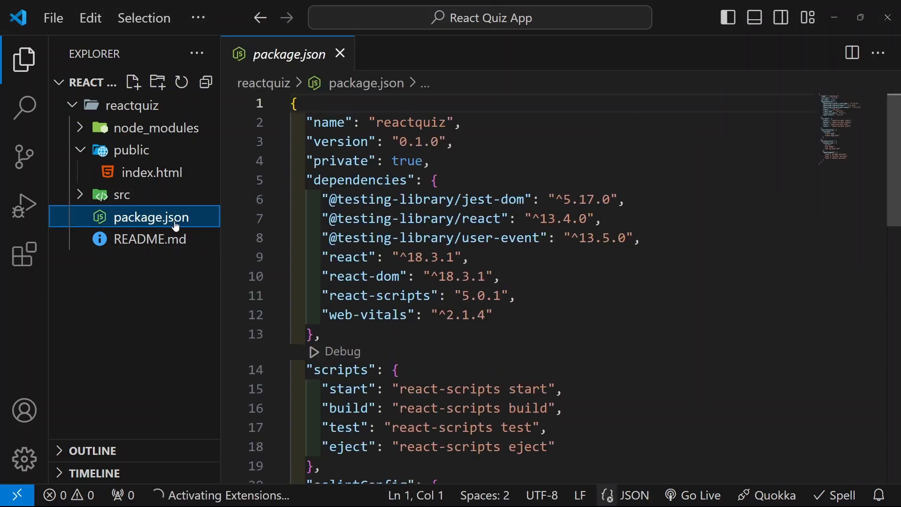
{"action": "scroll", "scroll_direction": "down", "scroll_amount": 3}
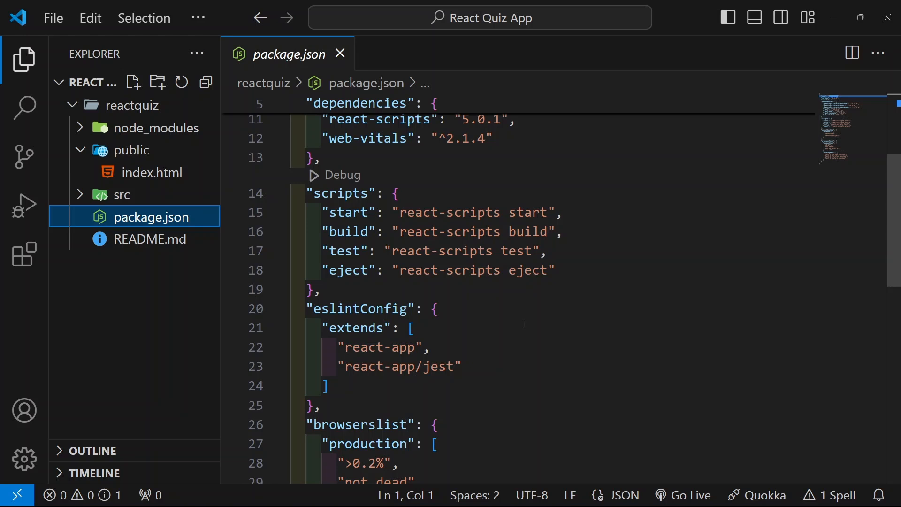
{"action": "left_click", "coordinate": [121, 195]}
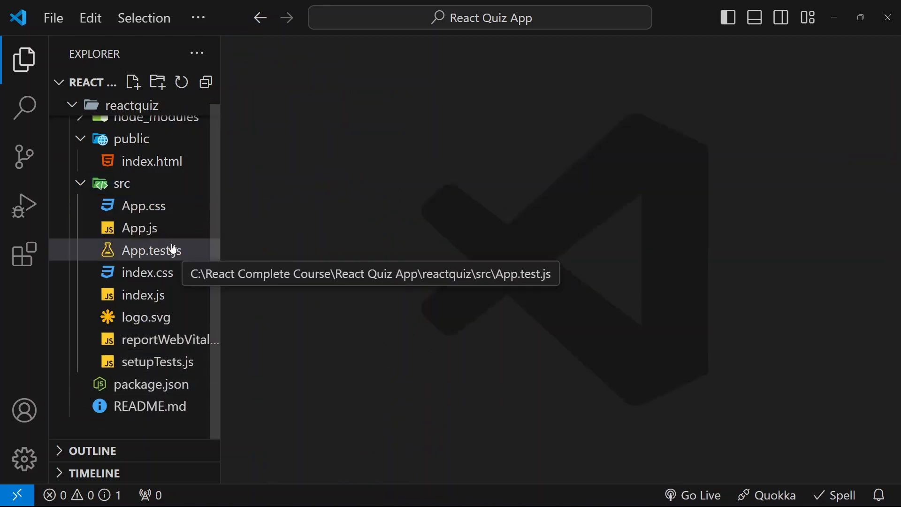
- Delete index.css, App.test.js, logo.svg, reportWebVitals.js and setupTests.js from src
{"action": "left_click", "coordinate": [151, 273]}
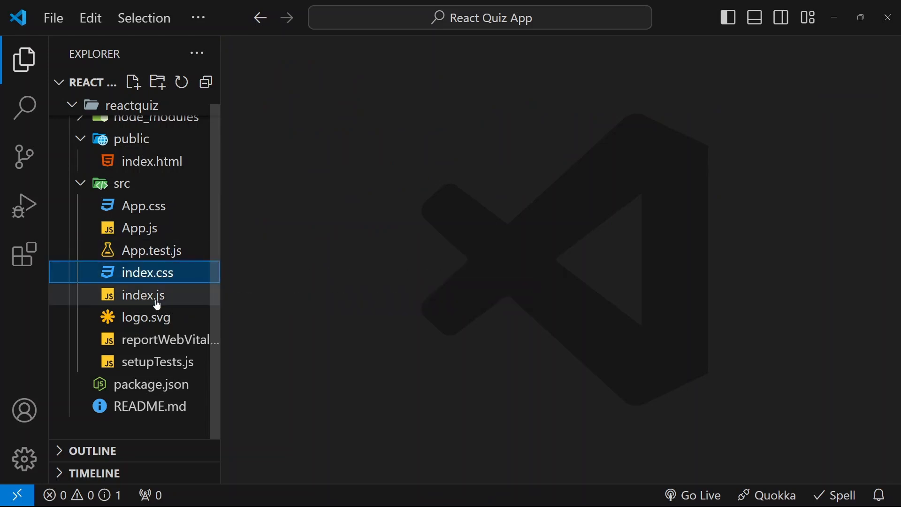
{"action": "left_click", "coordinate": [151, 249]}
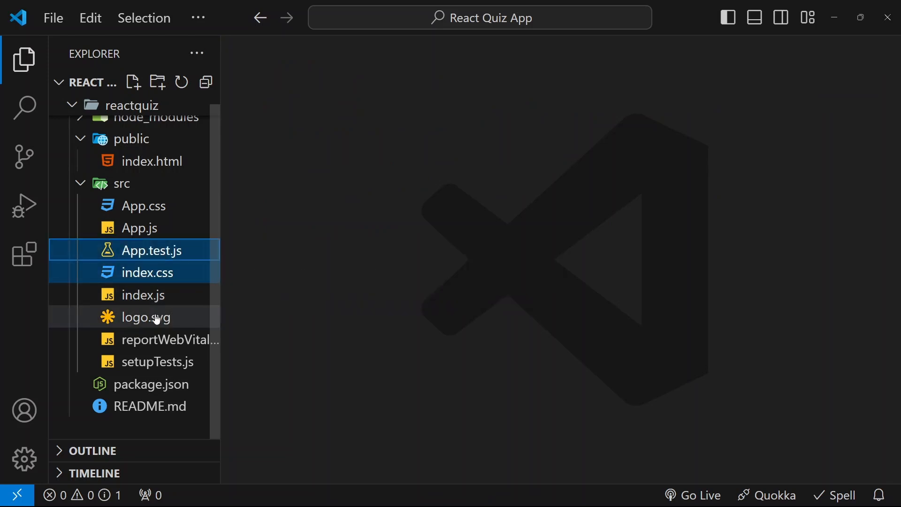
{"action": "left_click", "coordinate": [169, 339]}
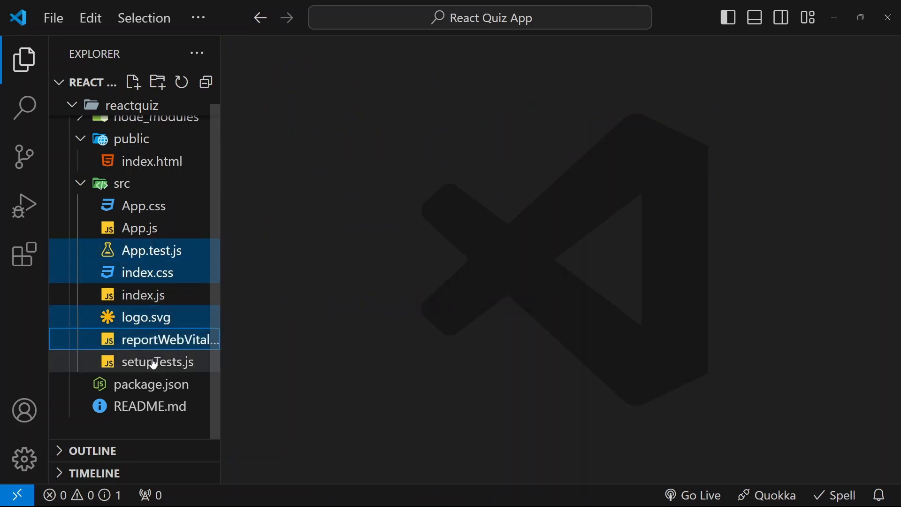
{"action": "left_click", "coordinate": [158, 361]}
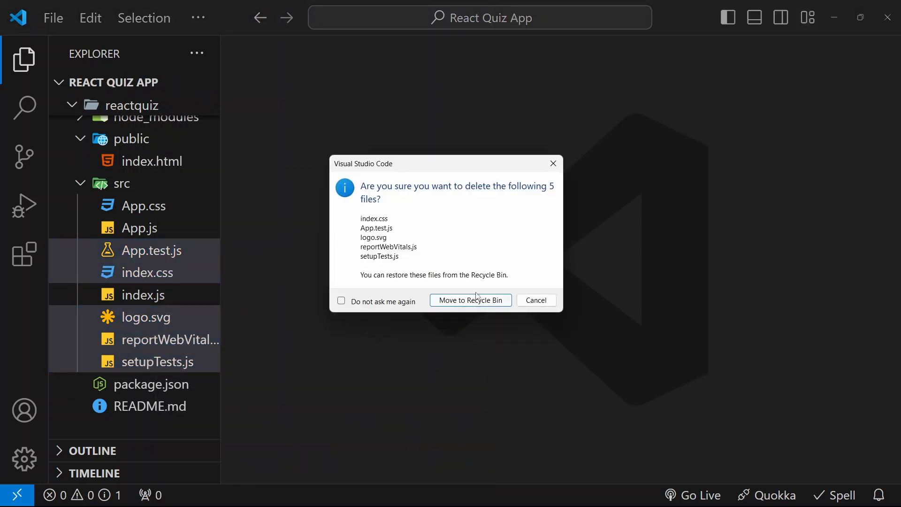
{"action": "left_click", "coordinate": [471, 300]}
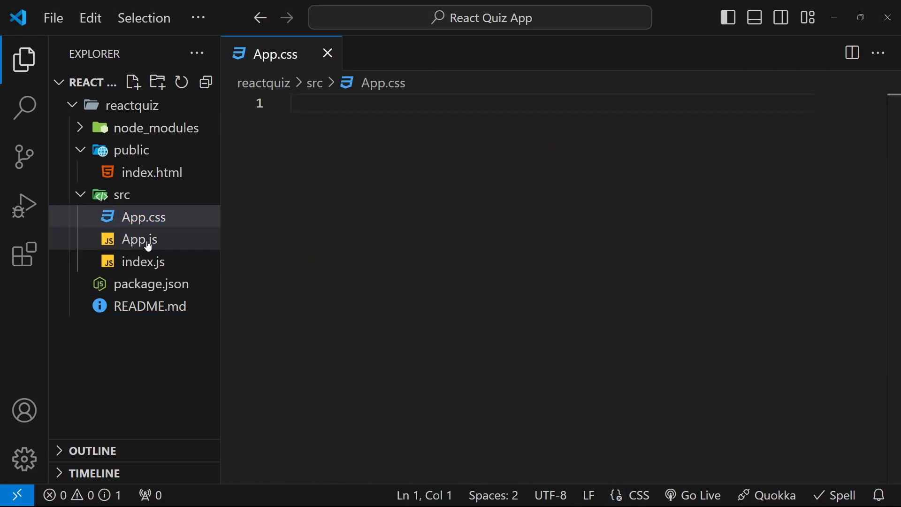
- Rewrite App.js as export default function App returning an h1 saying Hello
{"action": "left_click", "coordinate": [139, 239]}
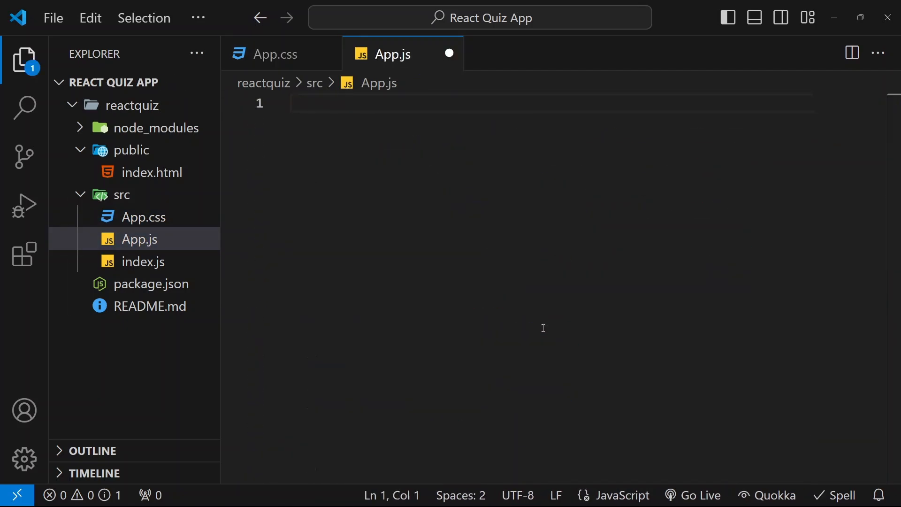
{"action": "type", "text": "export de"}
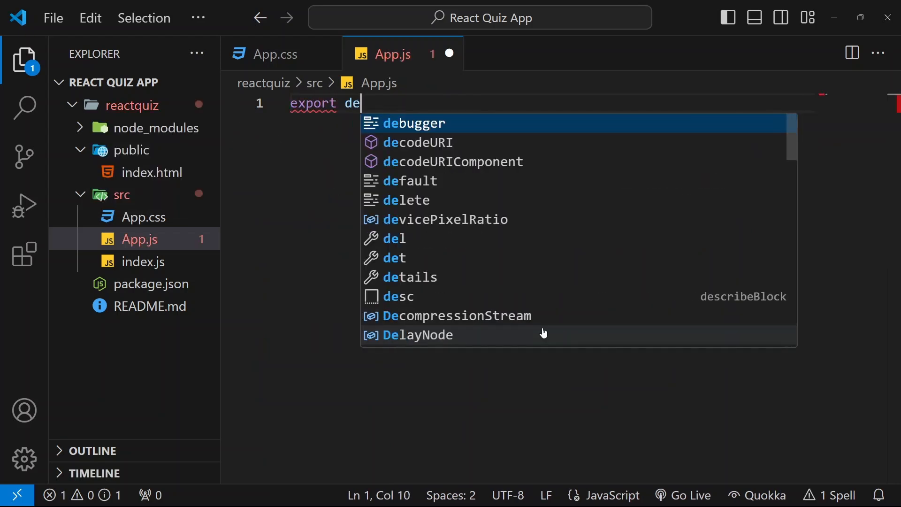
{"action": "type", "text": "fault"}
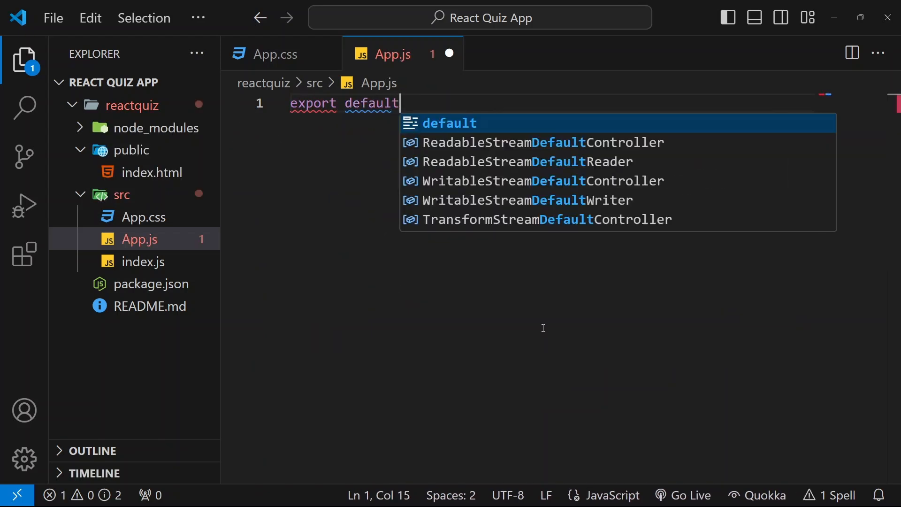
{"action": "type", "text": "function"}
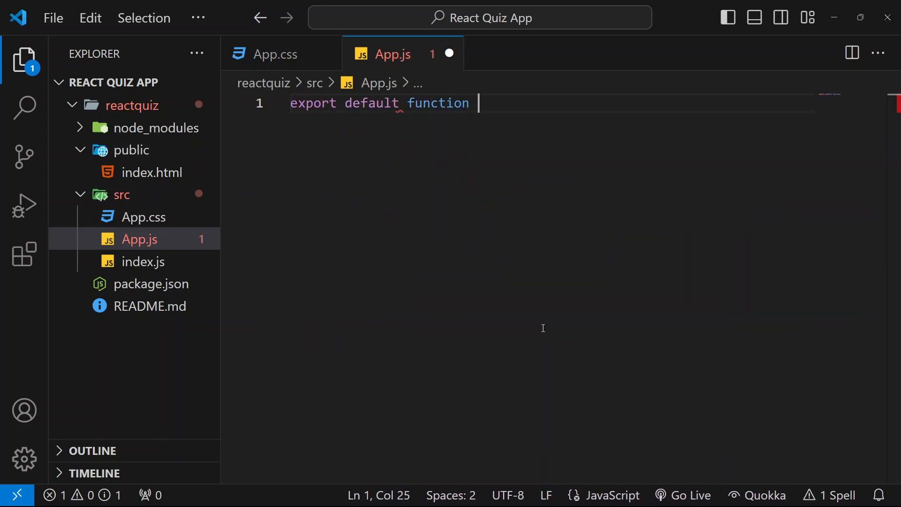
{"action": "type", "text": "App(){"}
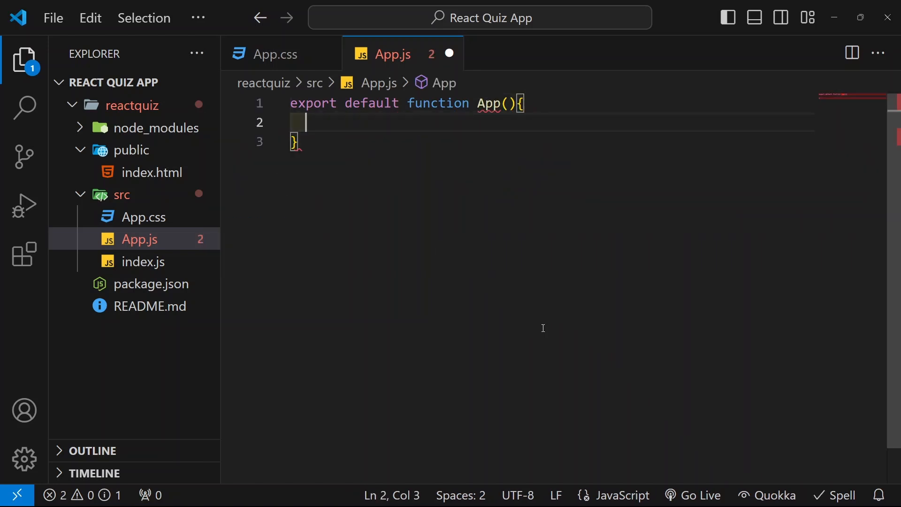
{"action": "type", "text": "return()"}
{"action": "type", "text": "<h1></h1>"}
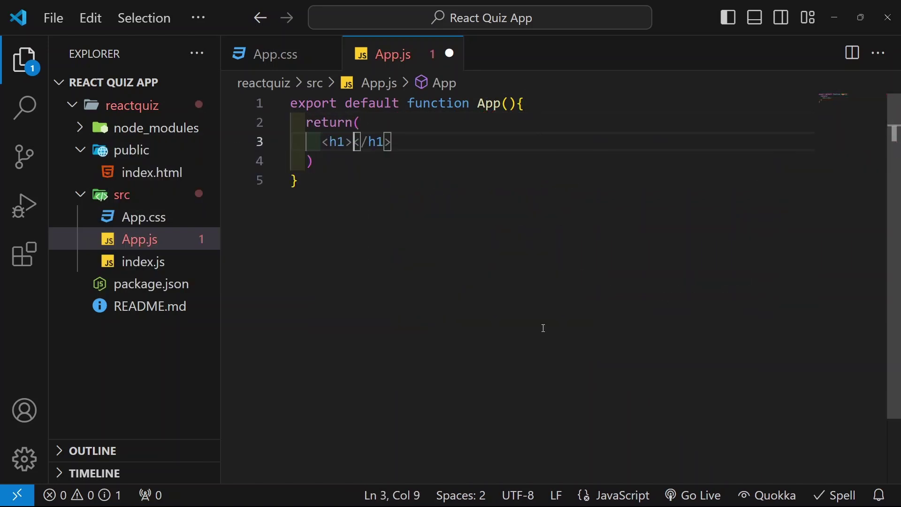
{"action": "type", "text": "Hello"}
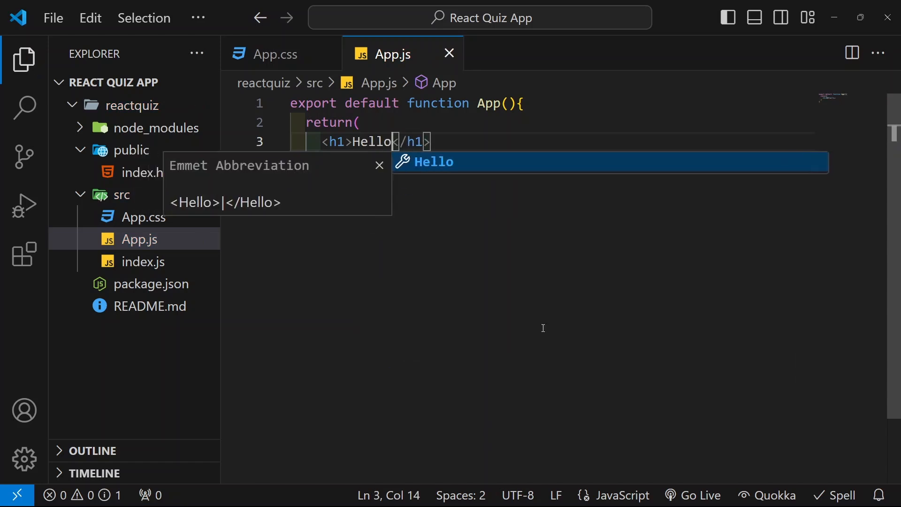
{"action": "left_click", "coordinate": [139, 261]}
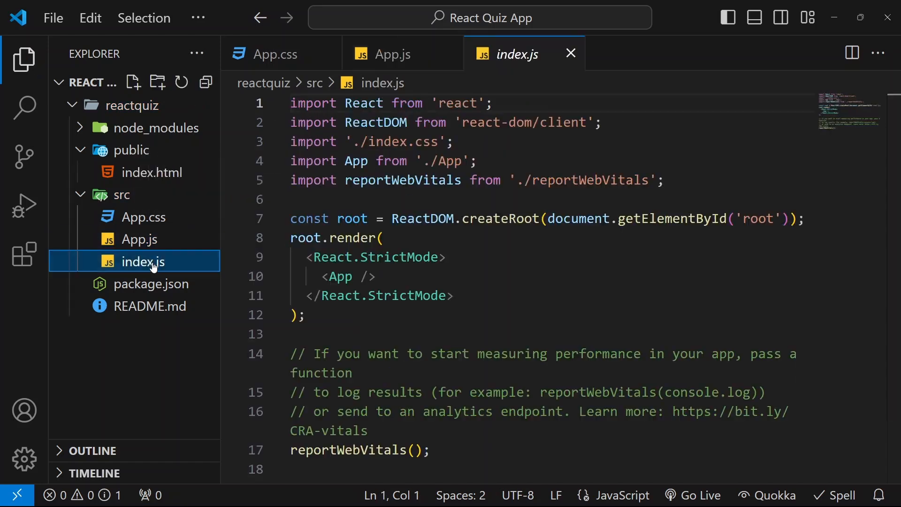
- Remove the reportWebVitals and './index.css' imports from index.js
{"action": "left_click", "coordinate": [434, 199]}
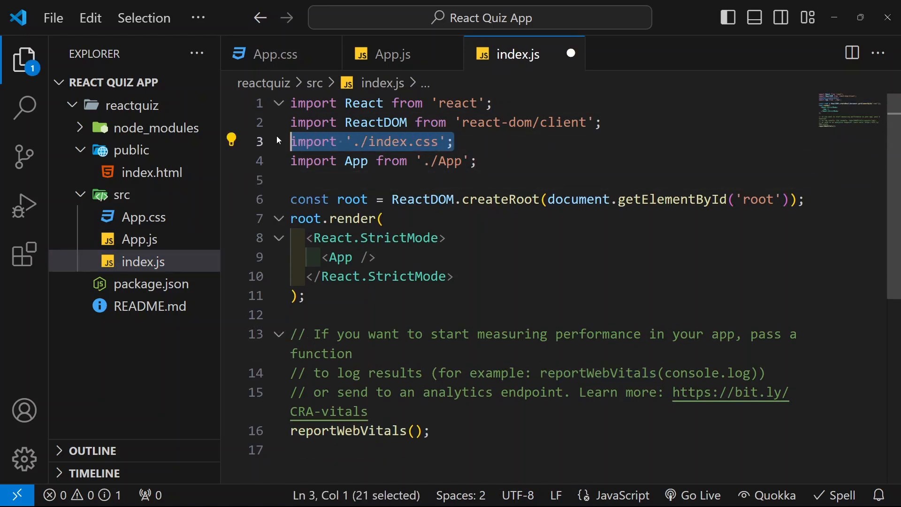
{"action": "key", "text": "Delete"}
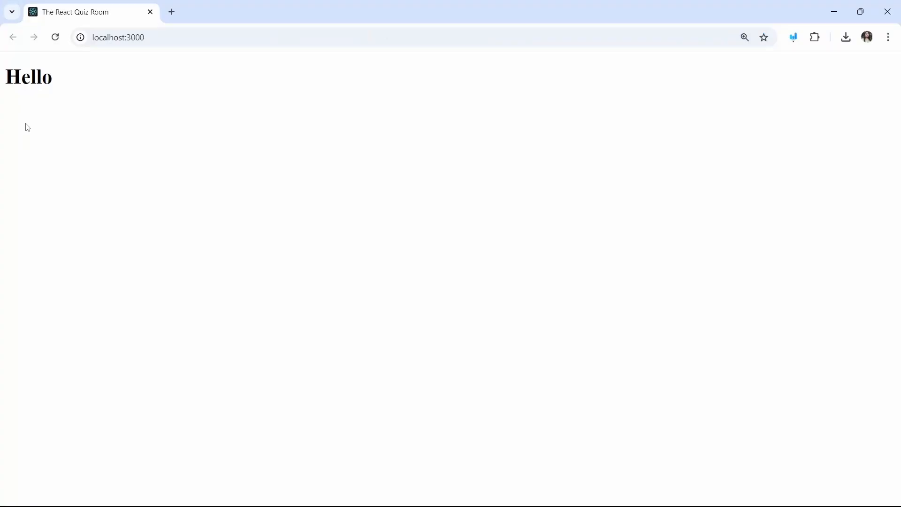
- Switch to Chrome to confirm localhost:3000 shows only the Hello heading
{"action": "double_click", "coordinate": [28, 76]}
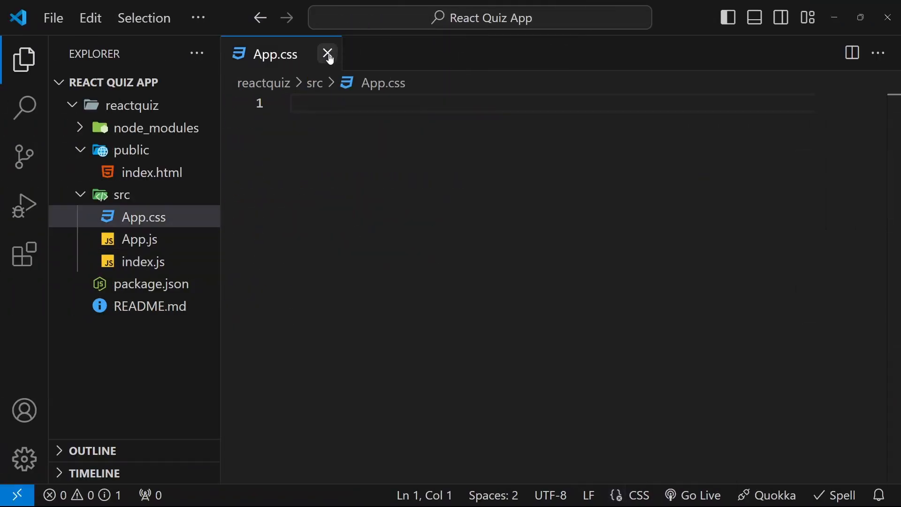
- Close App.css and create a new folder named components inside src
{"action": "left_click", "coordinate": [327, 54]}
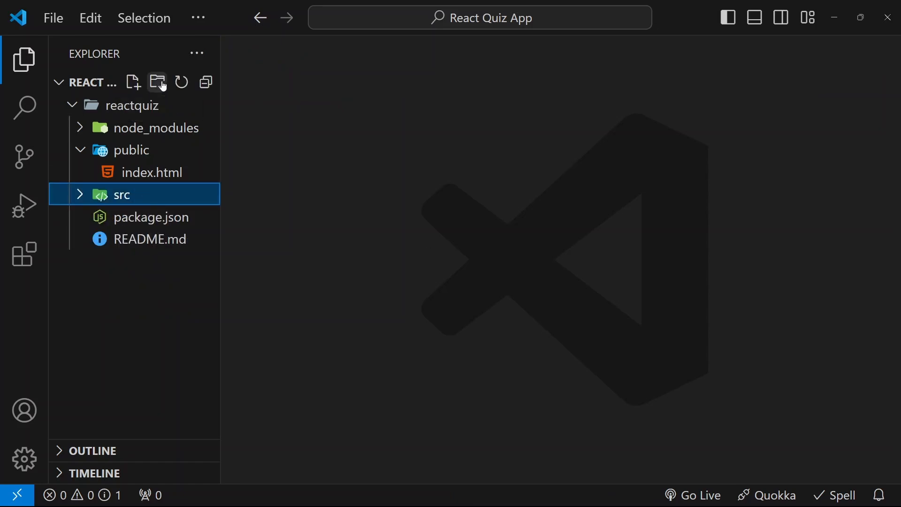
{"action": "left_click", "coordinate": [157, 81]}
{"action": "type", "text": "componet"}
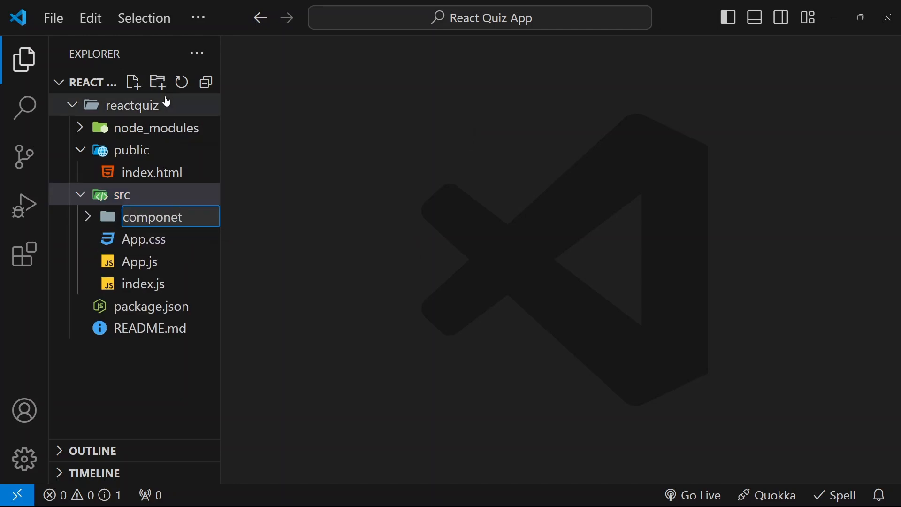
{"action": "type", "text": "nts"}
{"action": "key", "text": "Enter"}
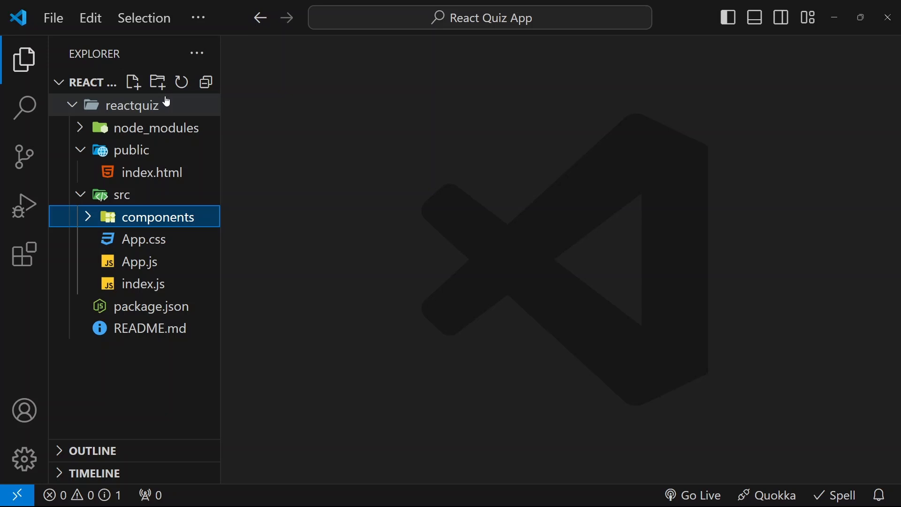
{"action": "mouse_move", "coordinate": [134, 82]}
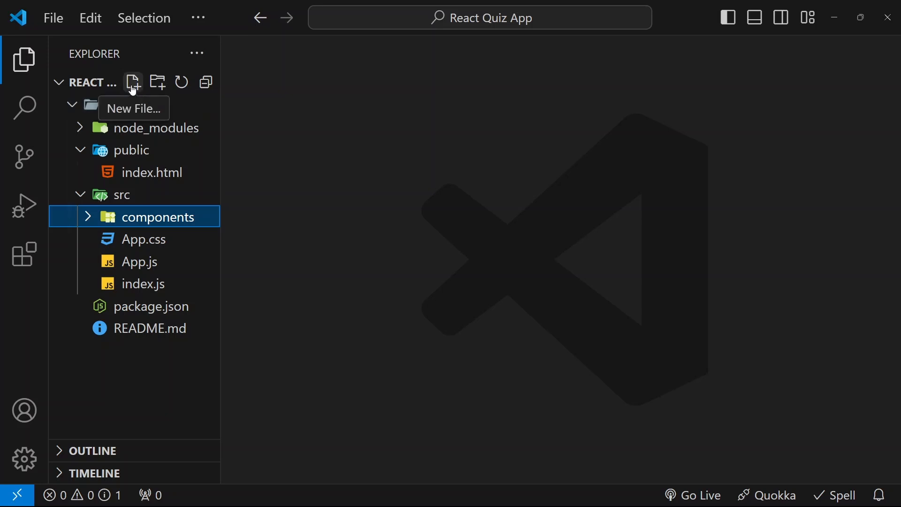
- Create empty Header.js, QuizMain.js, Question.js and Options.js in components
{"action": "left_click", "coordinate": [132, 81]}
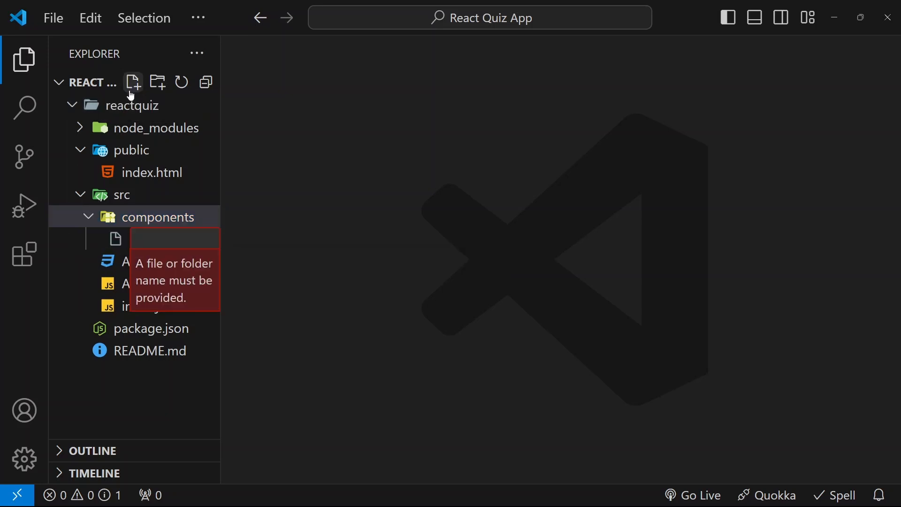
{"action": "type", "text": "Header.js"}
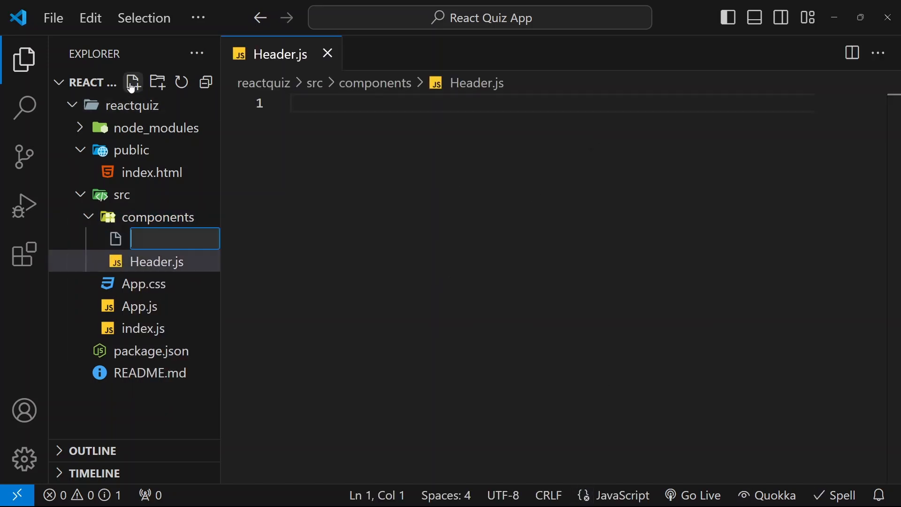
{"action": "type", "text": "QuizMain.js"}
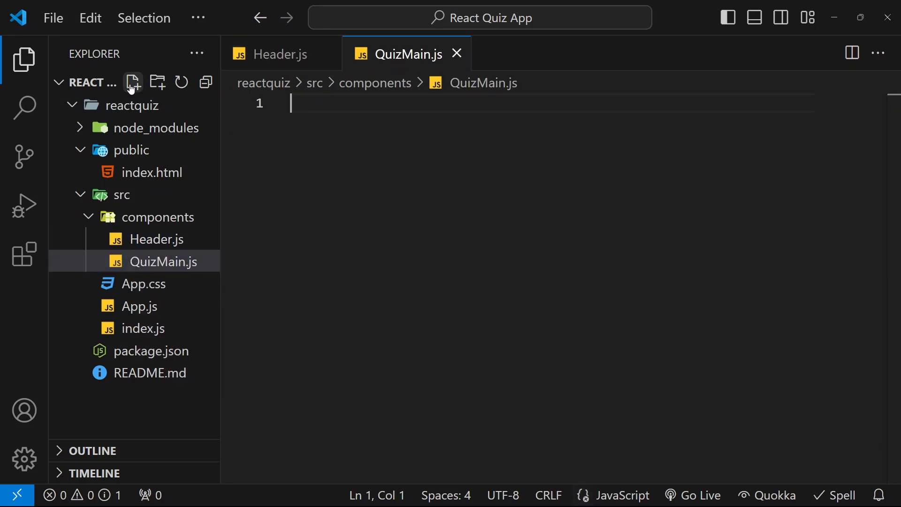
{"action": "left_click", "coordinate": [132, 83]}
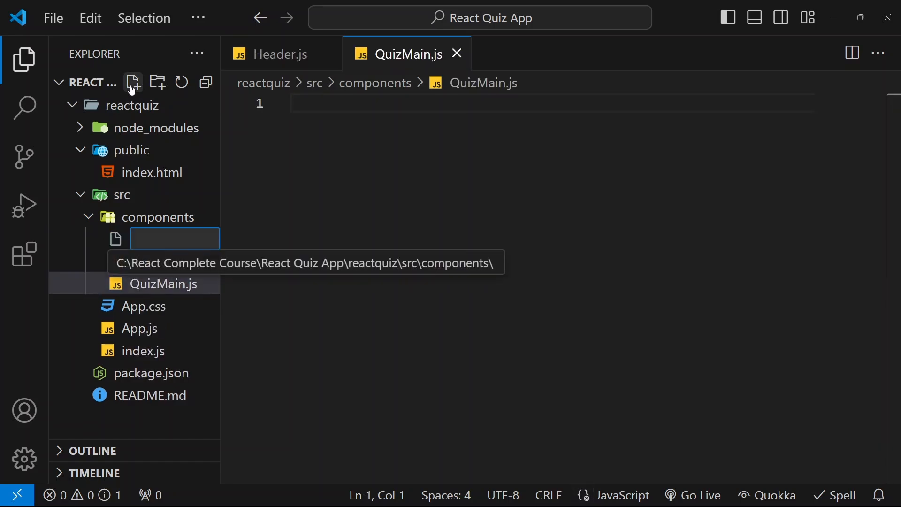
{"action": "type", "text": "Question.j"}
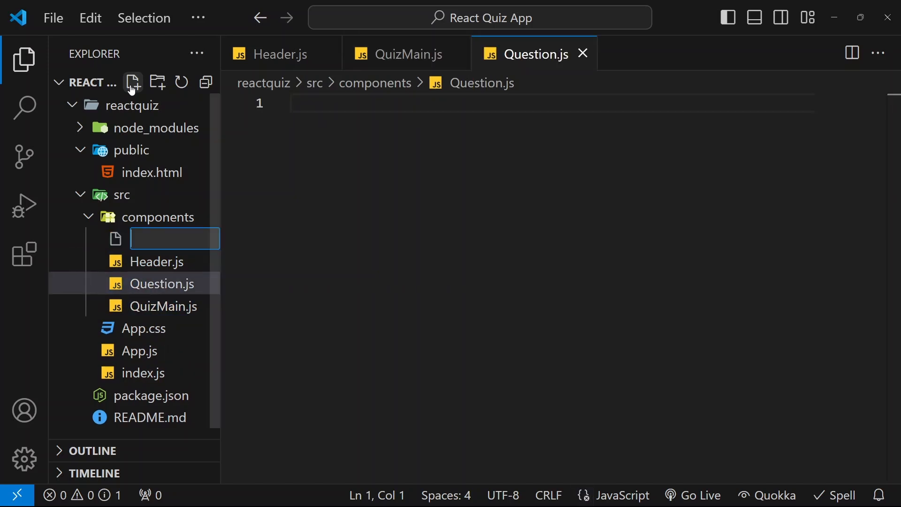
{"action": "type", "text": "Options."}
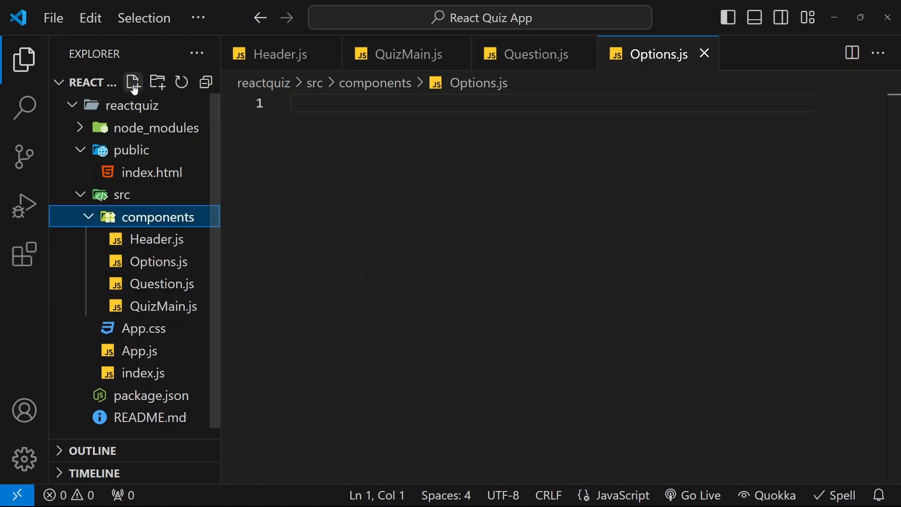
- Create empty Loading.js, Error.js, NextButton.js and EndQuiz.js in components
{"action": "left_click", "coordinate": [132, 83]}
{"action": "type", "text": "Loading.js"}
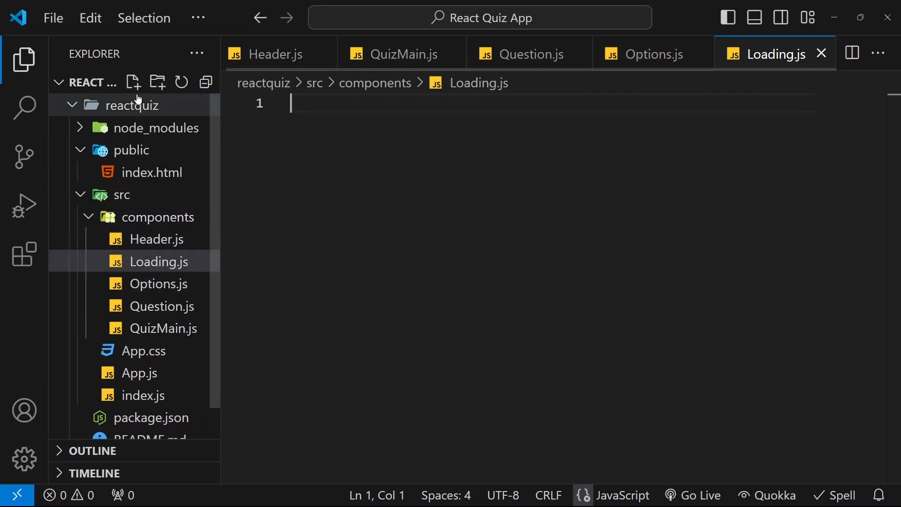
{"action": "left_click", "coordinate": [133, 82]}
{"action": "type", "text": "Error.js"}
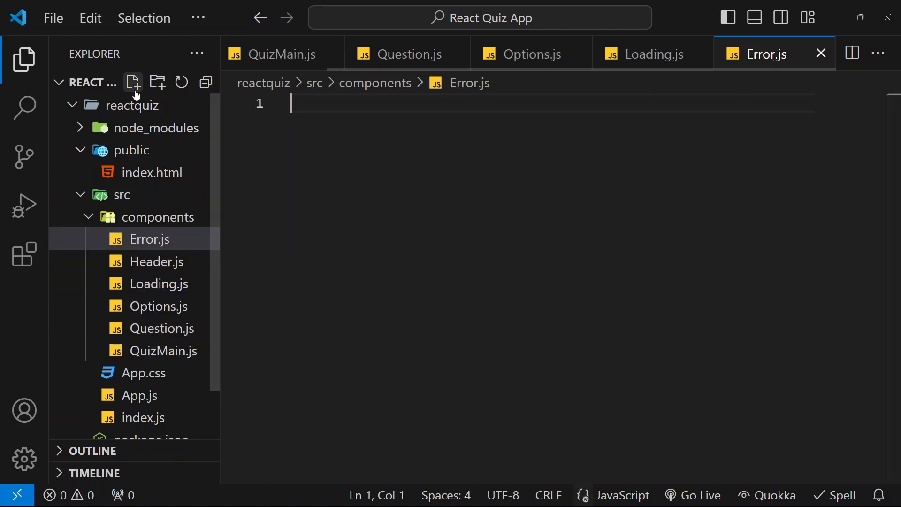
{"action": "left_click", "coordinate": [132, 81]}
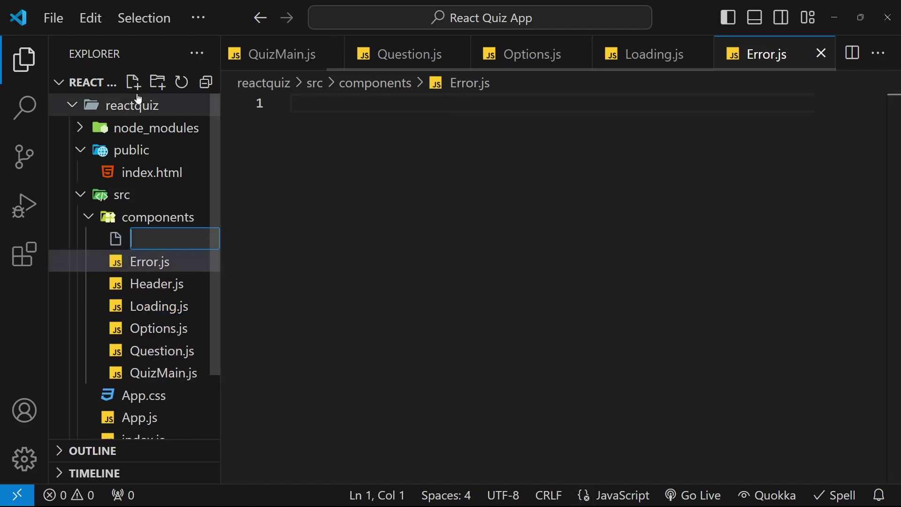
{"action": "type", "text": "NextB"}
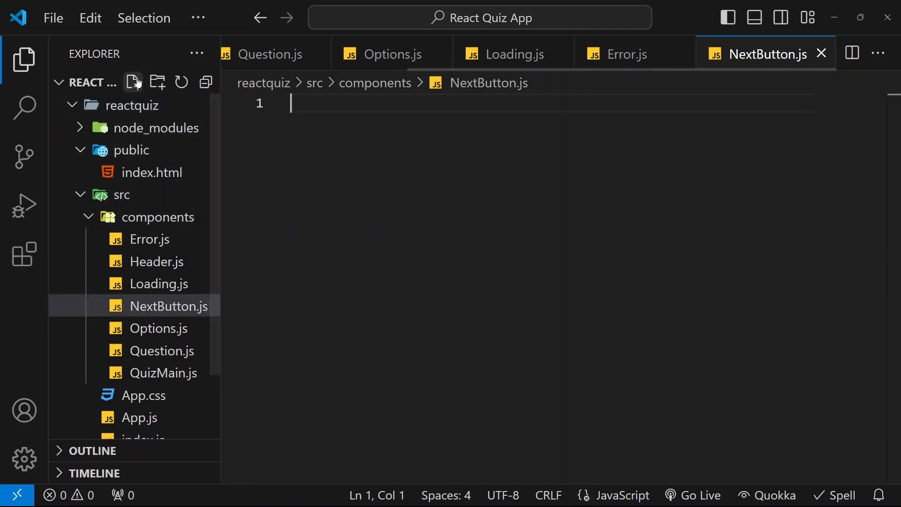
{"action": "left_click", "coordinate": [132, 83]}
{"action": "type", "text": "EndQuiz.js"}
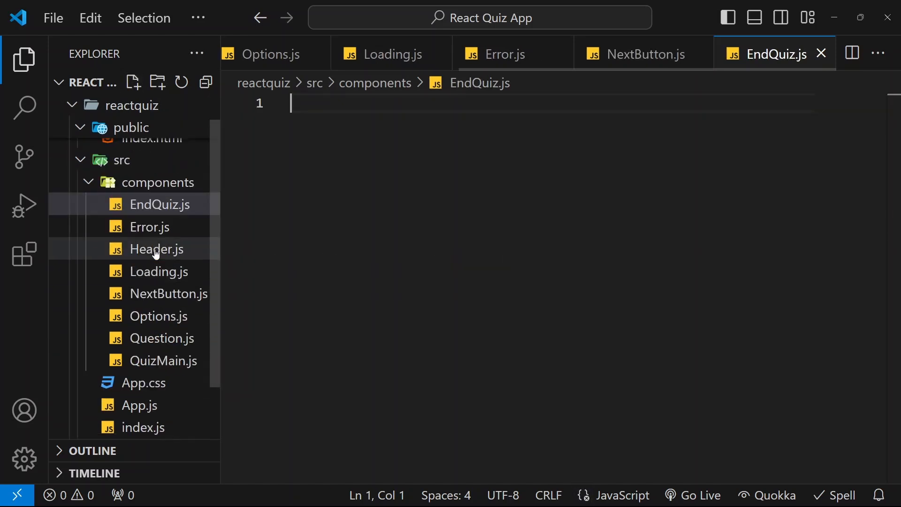
{"action": "mouse_move", "coordinate": [569, 380]}
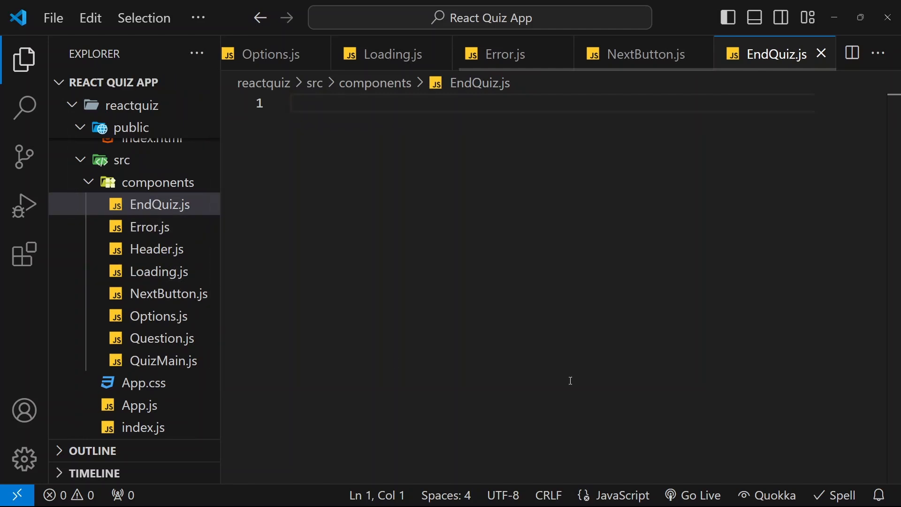
{"action": "left_click", "coordinate": [292, 104]}
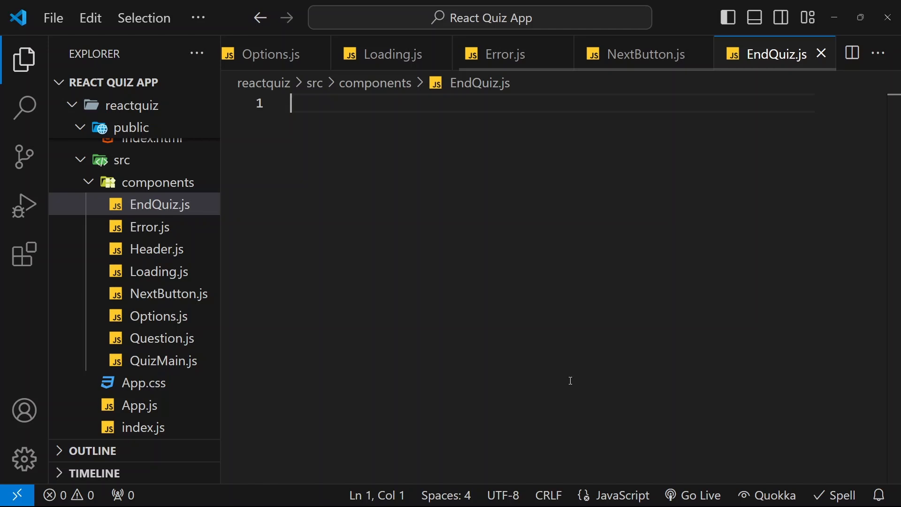
{"action": "mouse_move", "coordinate": [605, 373]}
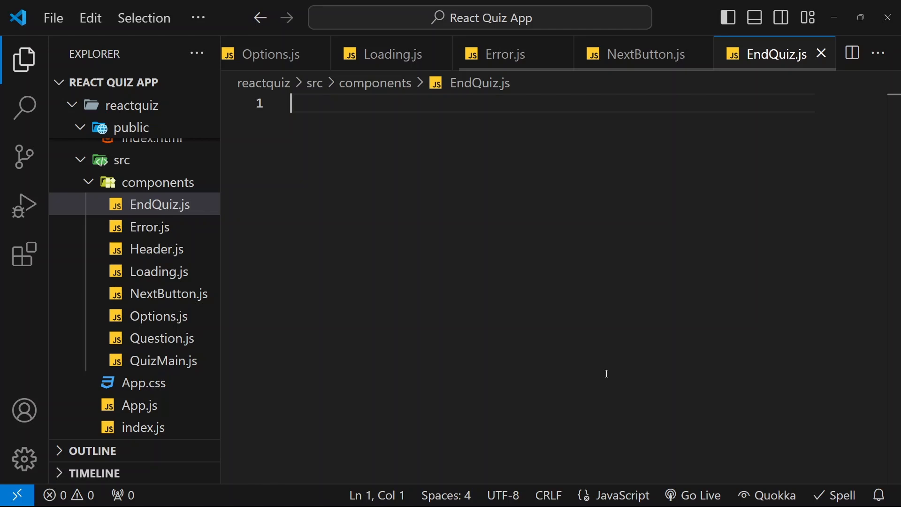
{"action": "mouse_move", "coordinate": [888, 17]}
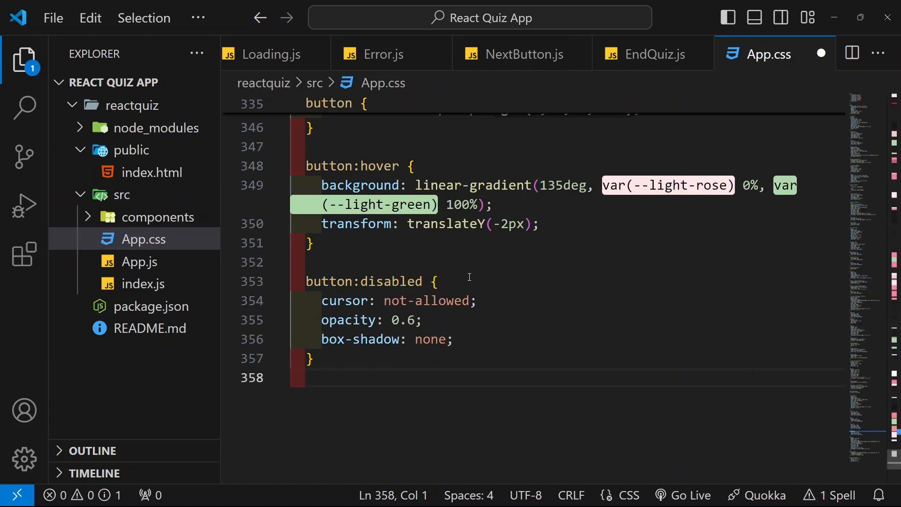
- Scroll through the pasted quiz stylesheet in App.css to review it
{"action": "scroll", "scroll_direction": "up", "scroll_amount": 3}
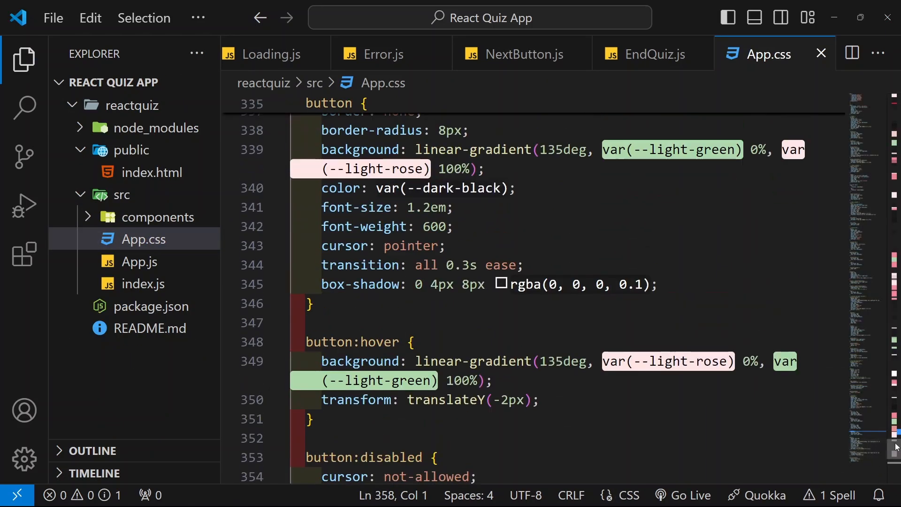
{"action": "scroll", "scroll_direction": "up", "scroll_amount": 3}
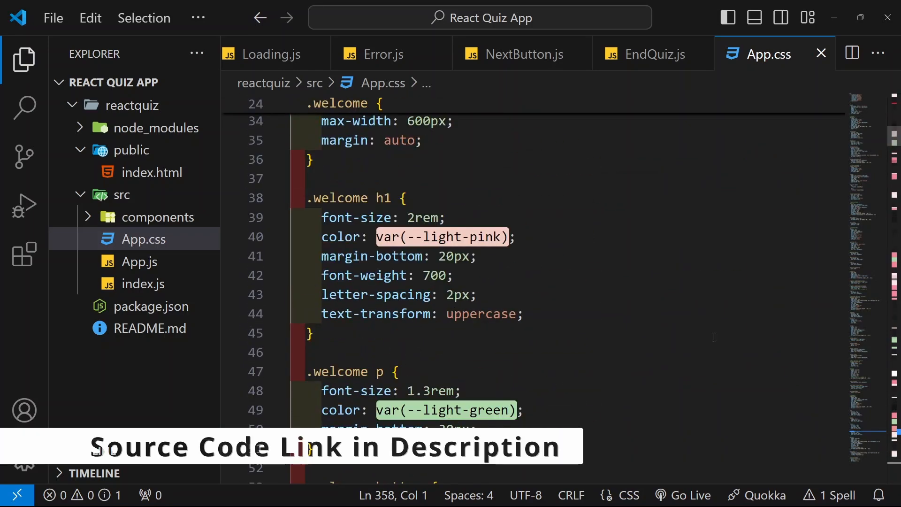